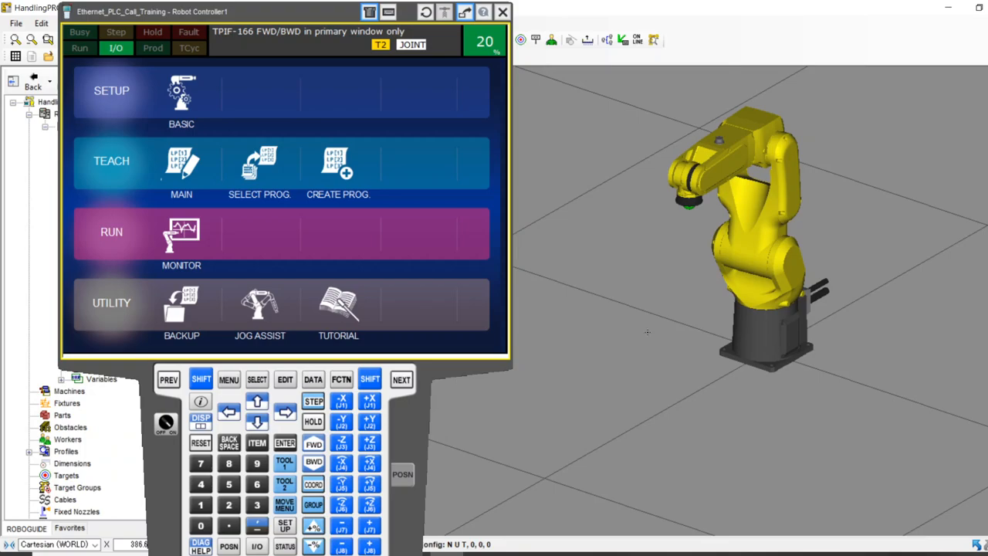
pyautogui.moveTo(560, 318)
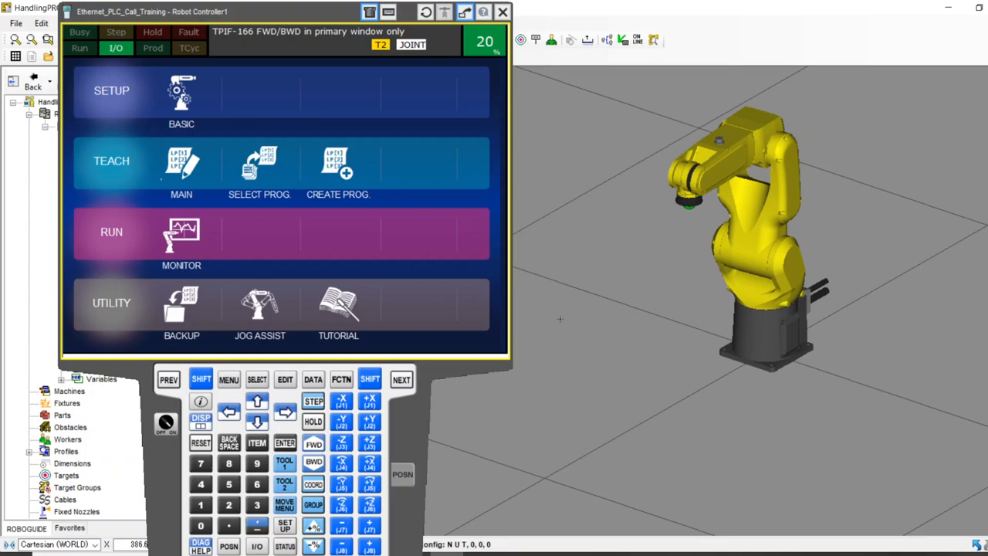
pyautogui.moveTo(620, 330)
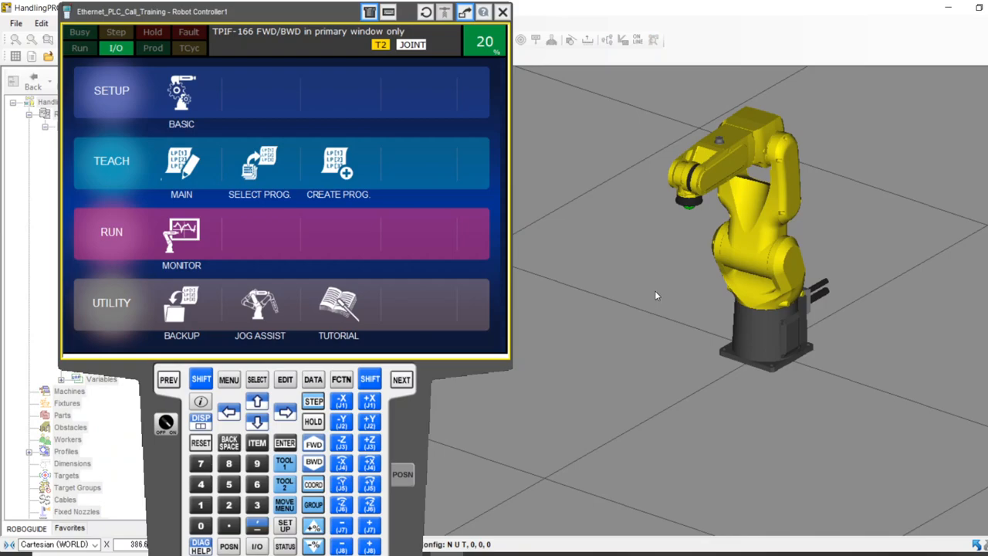
pyautogui.moveTo(647, 298)
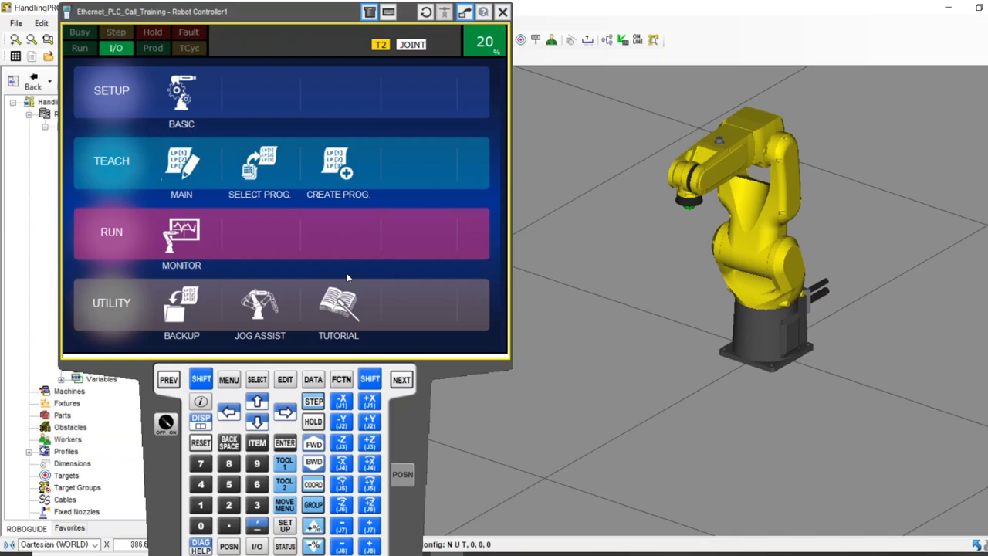
pyautogui.moveTo(348, 277)
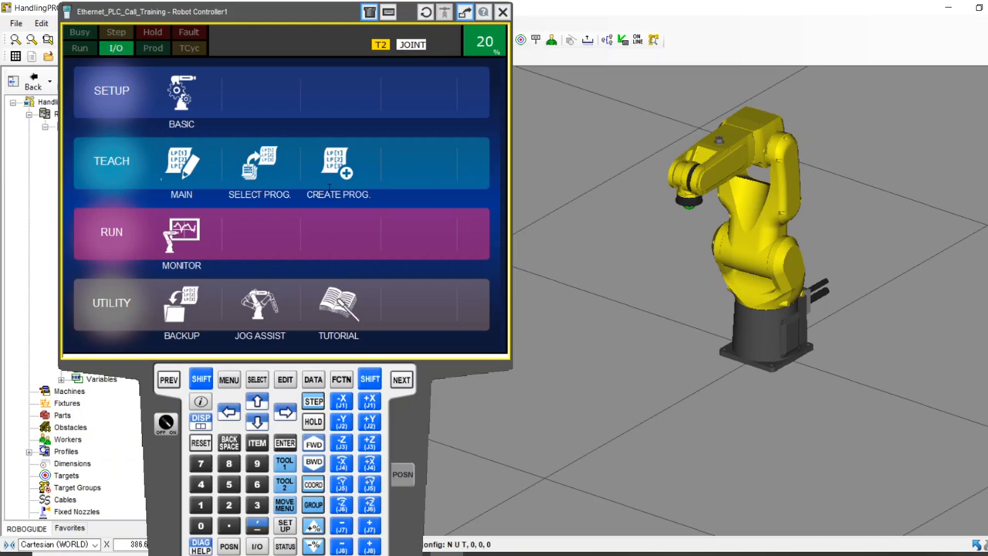
# Step: Create a new teach pendant program named PRIMARY and open it for editing
pyautogui.click(337, 162)
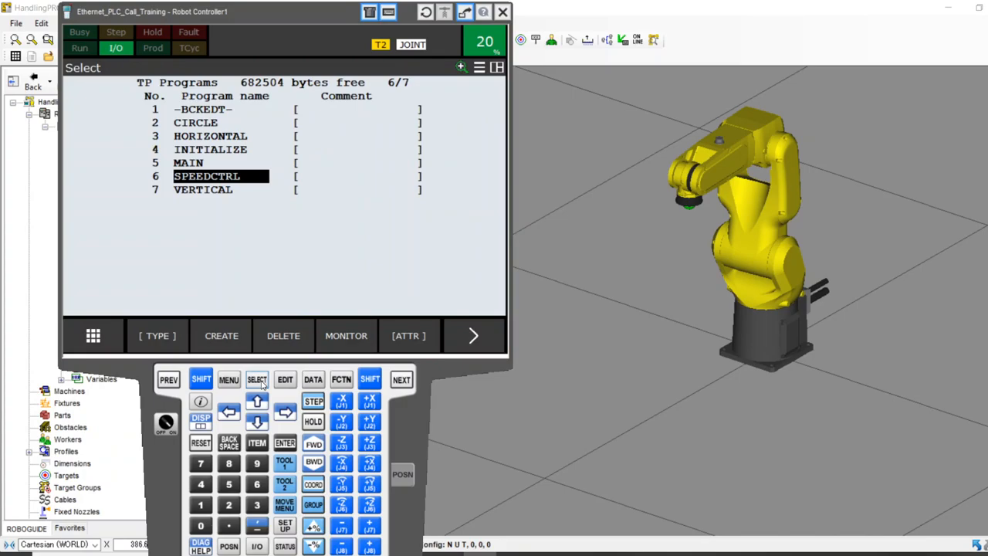
pyautogui.click(221, 336)
pyautogui.write('PRIMARY')
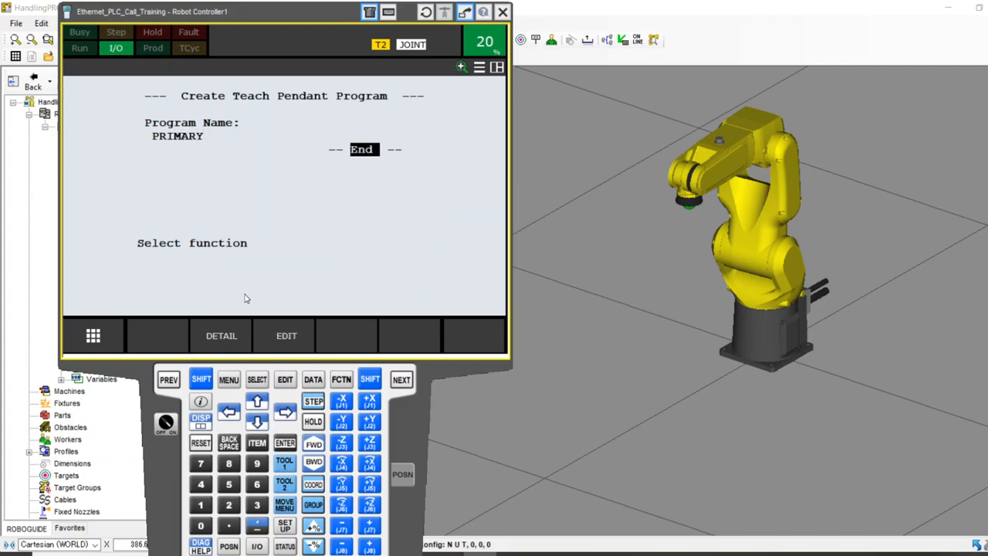
pyautogui.click(286, 335)
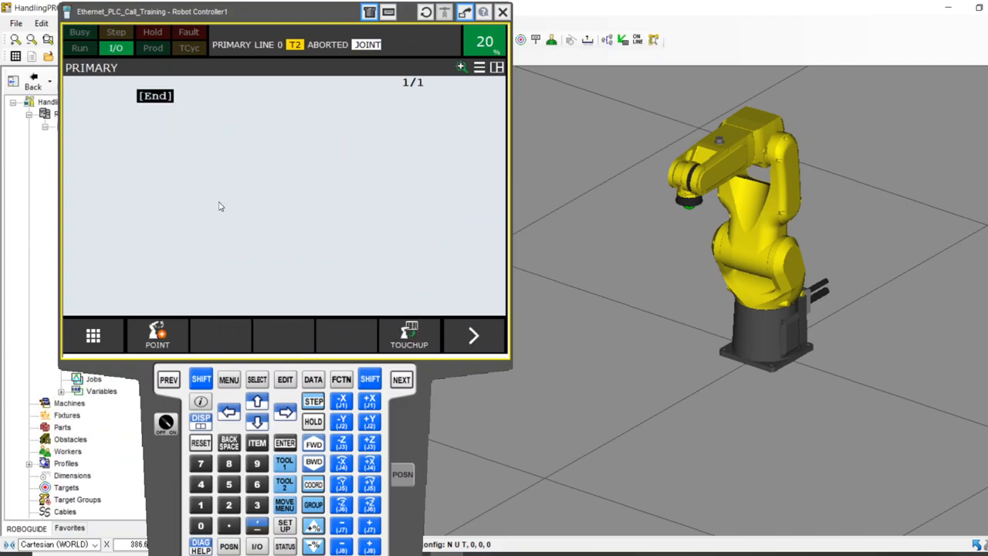
# Step: Create a second new program named SECONDARY
pyautogui.click(256, 379)
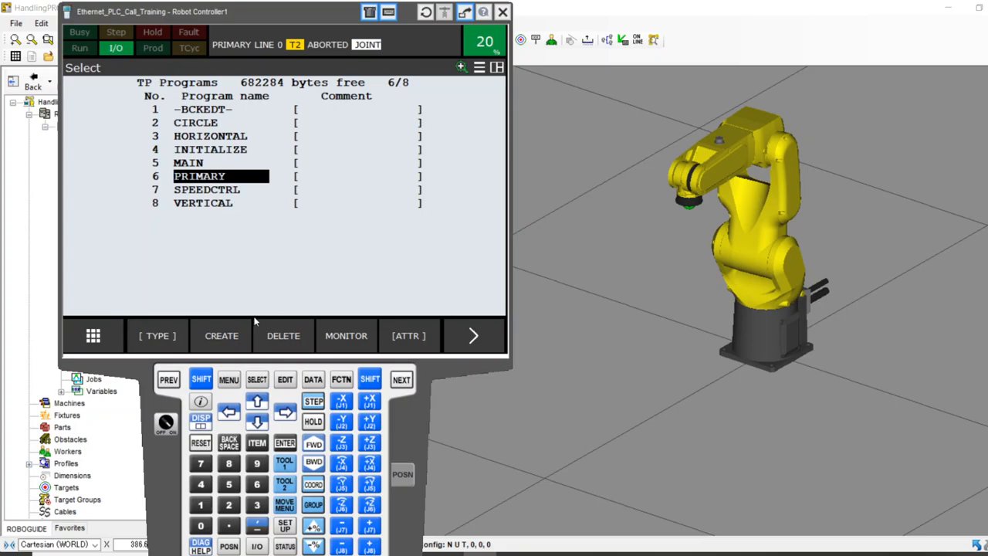
pyautogui.click(221, 335)
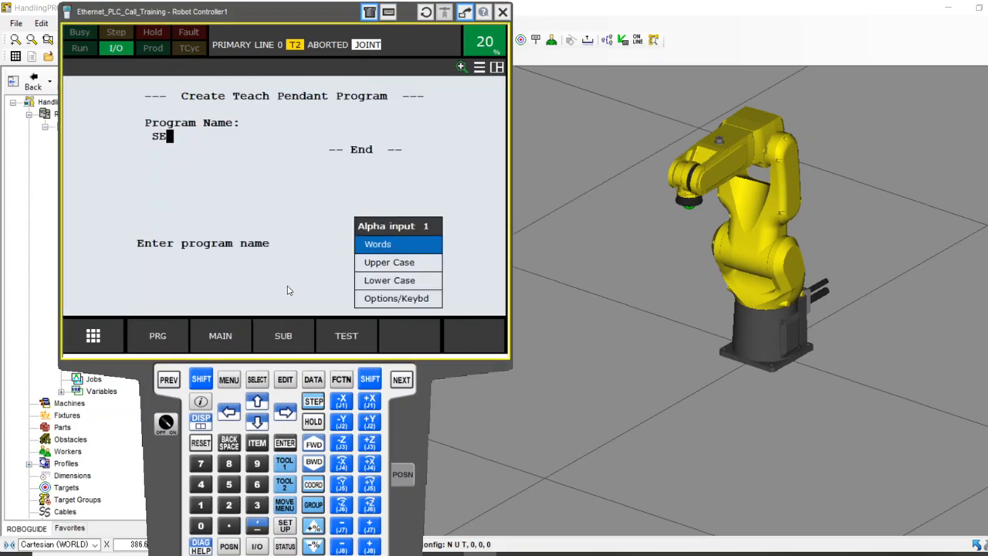
pyautogui.write('CONDARY')
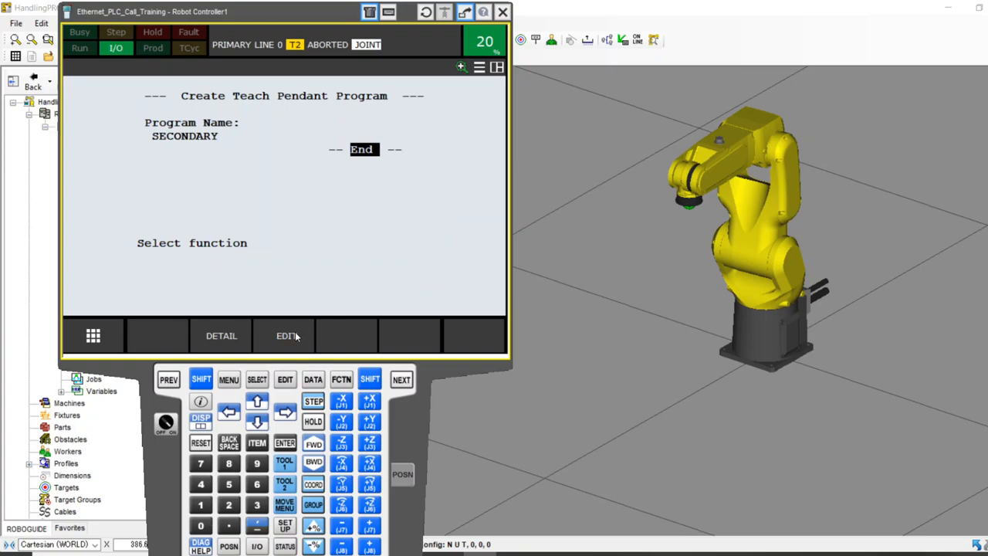
pyautogui.click(257, 379)
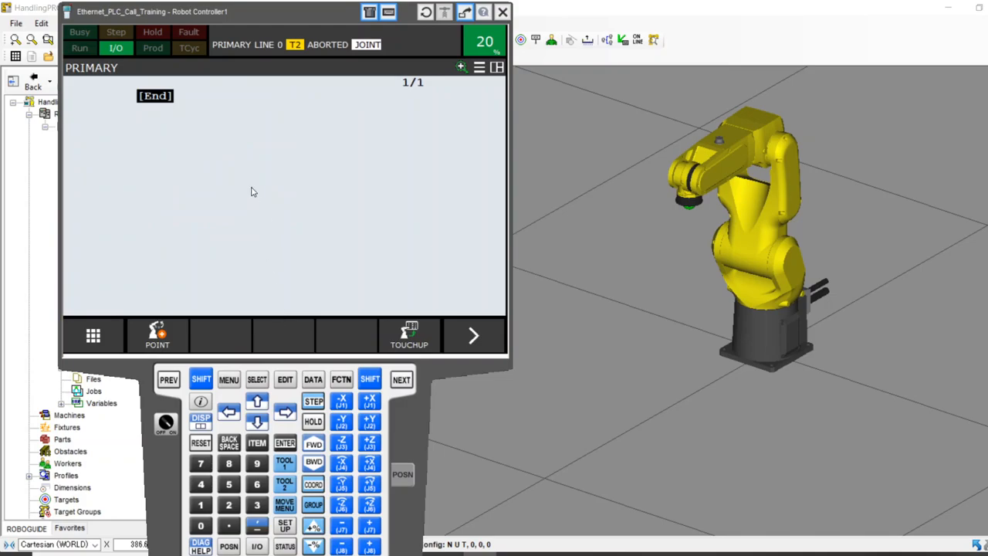
pyautogui.moveTo(293, 180)
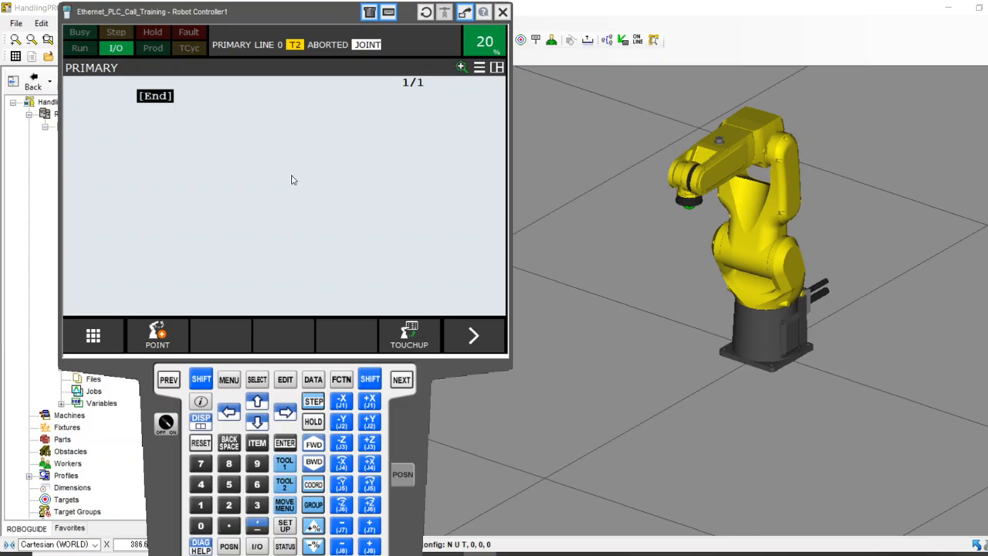
pyautogui.moveTo(319, 200)
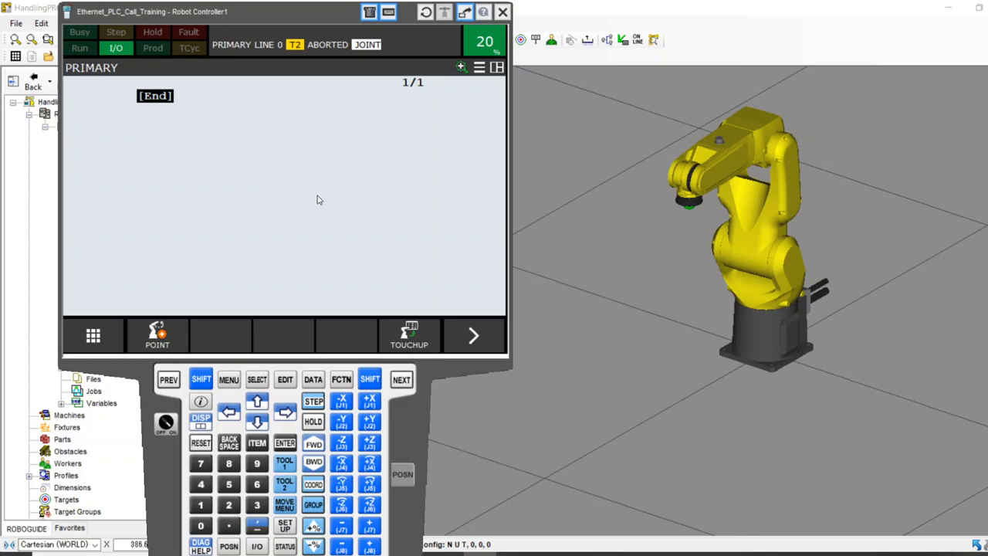
# Step: Insert five blank lines into PRIMARY and add CALL SECONDARY on line 3
pyautogui.click(284, 379)
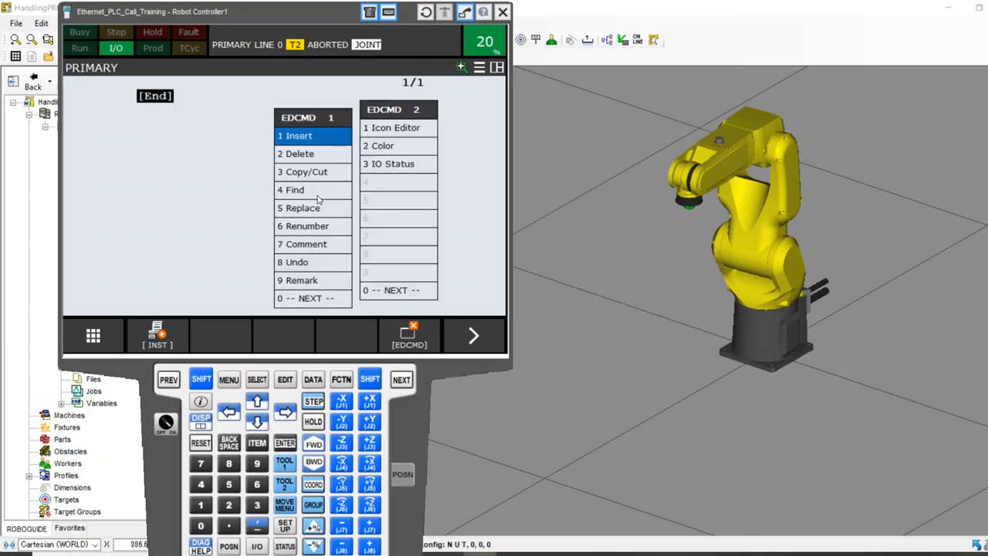
pyautogui.click(295, 135)
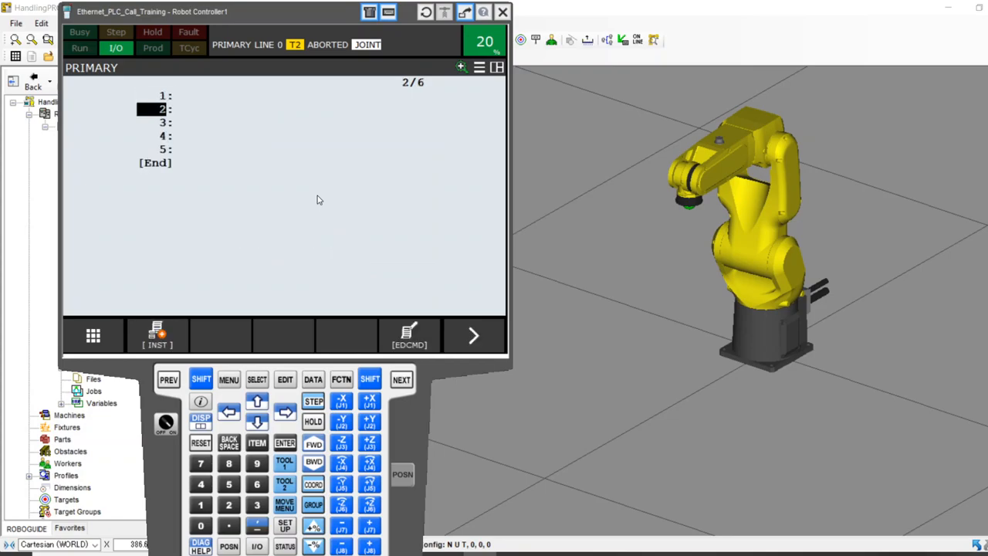
pyautogui.click(157, 335)
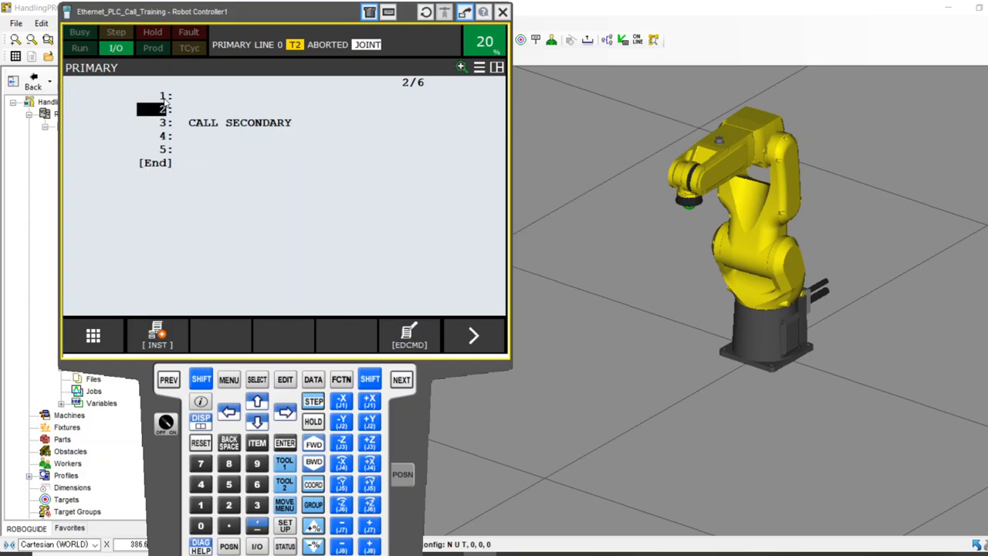
pyautogui.click(256, 380)
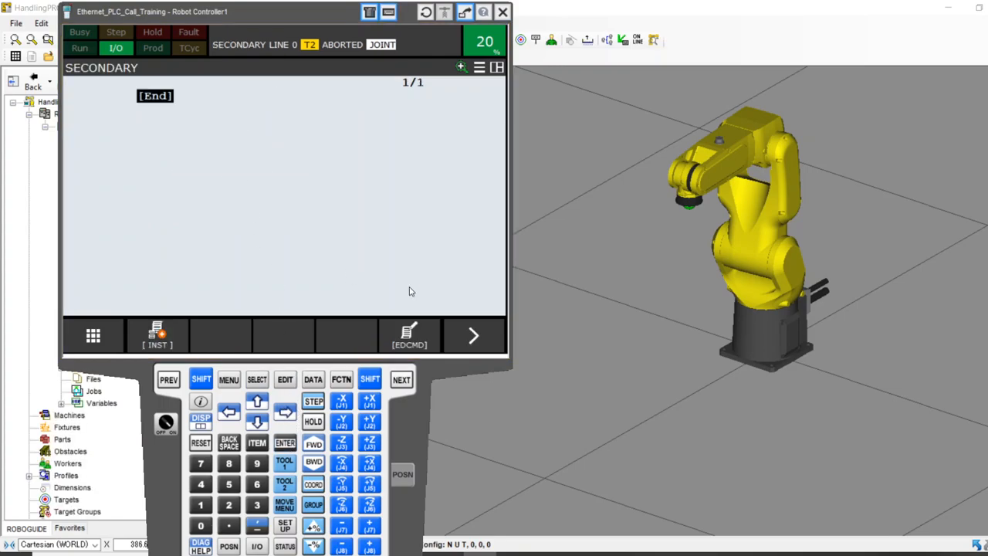
pyautogui.moveTo(409, 348)
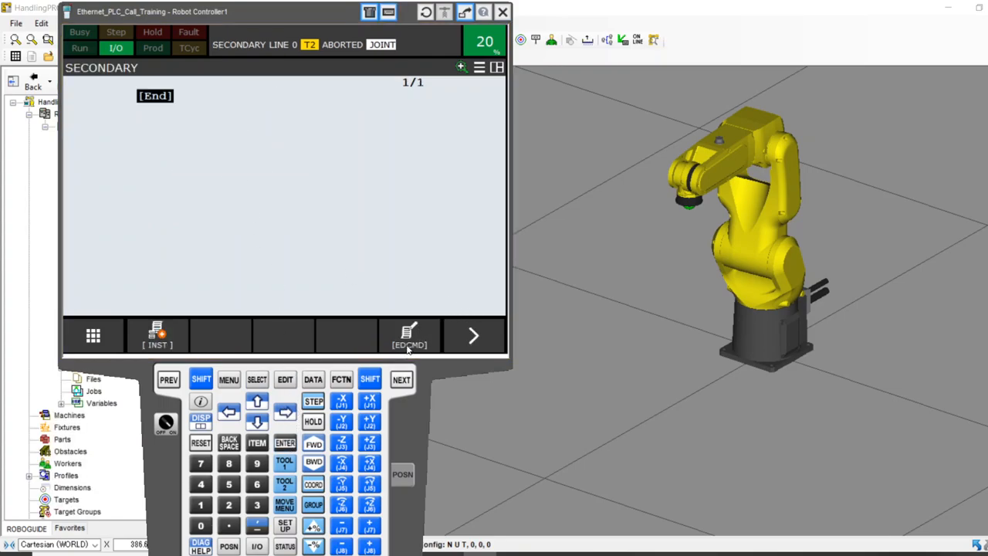
# Step: Insert five blank lines into the SECONDARY program
pyautogui.click(408, 335)
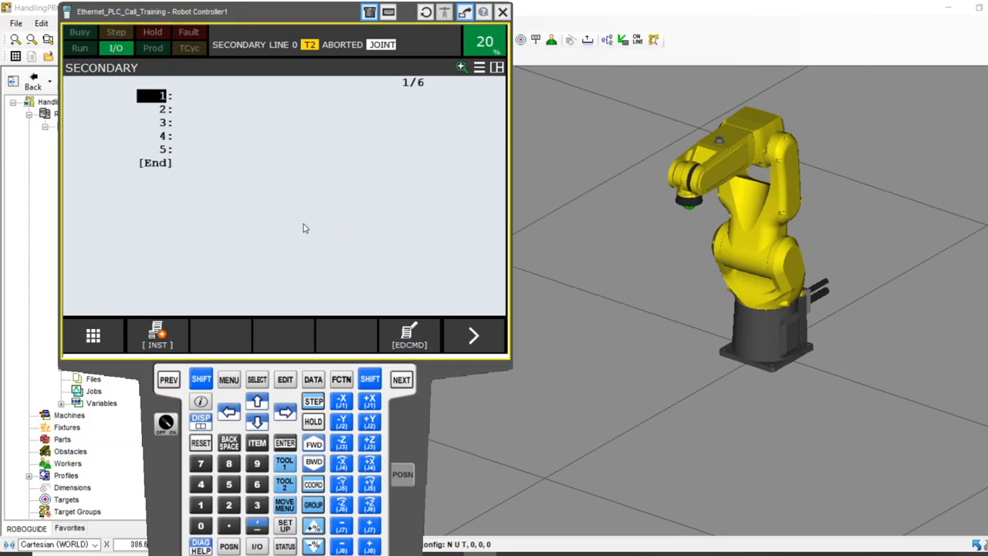
pyautogui.moveTo(313, 329)
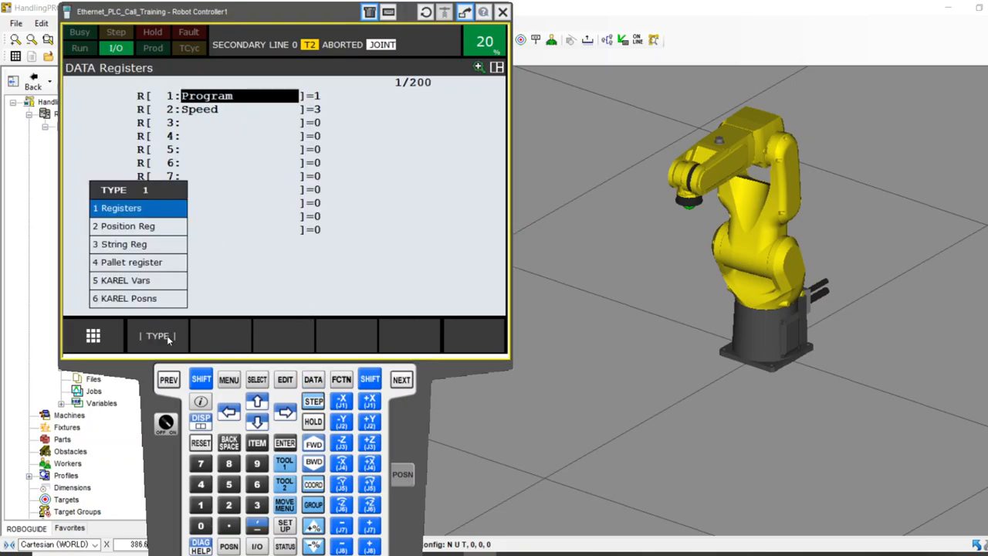
# Step: View the position registers and drive the robot to PR[1] Tray1 and PR[2] Tray2
pyautogui.click(129, 226)
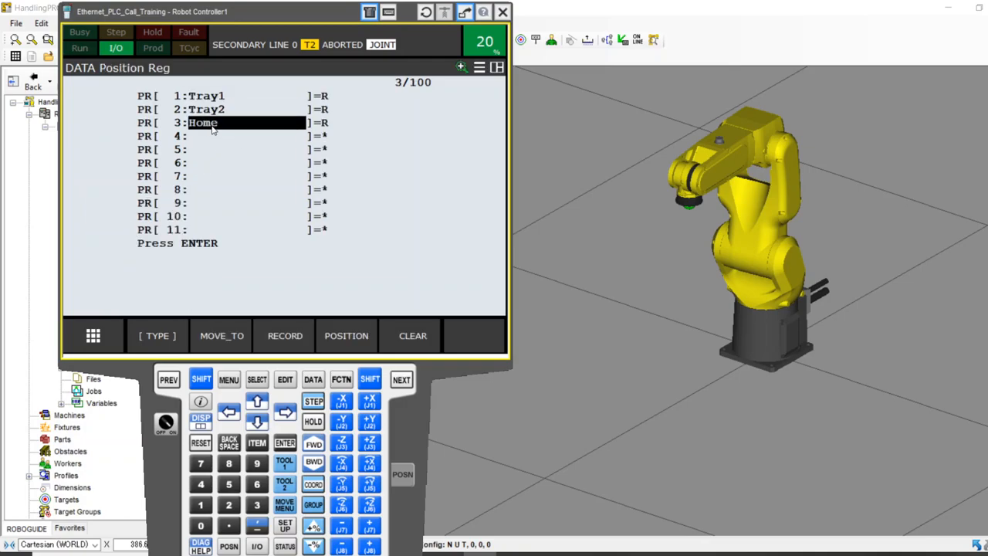
pyautogui.moveTo(234, 98)
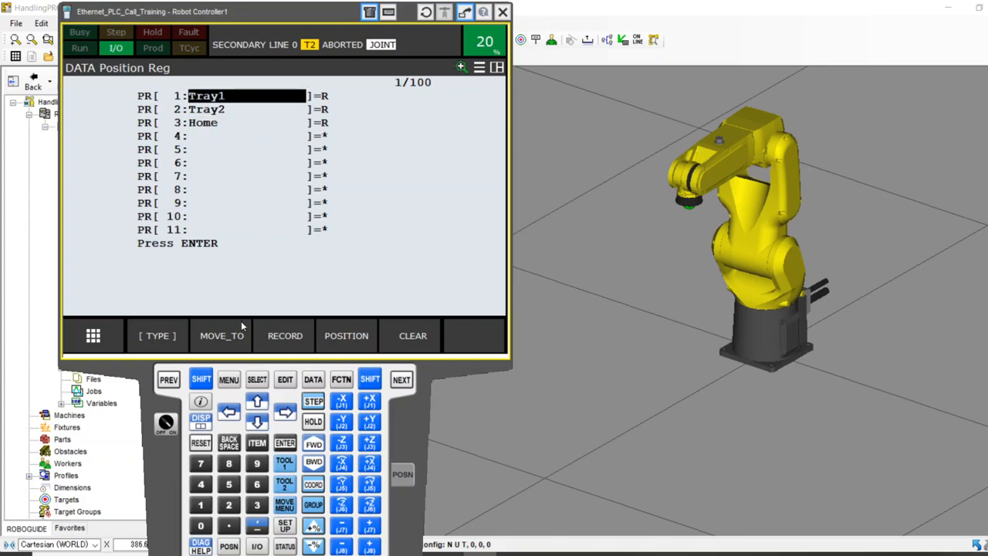
pyautogui.moveTo(230, 340)
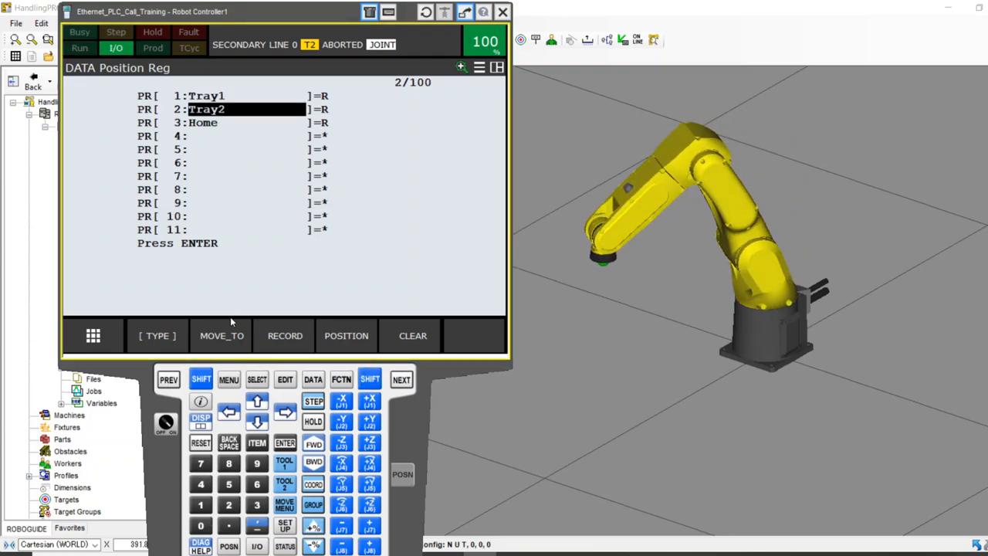
pyautogui.click(222, 336)
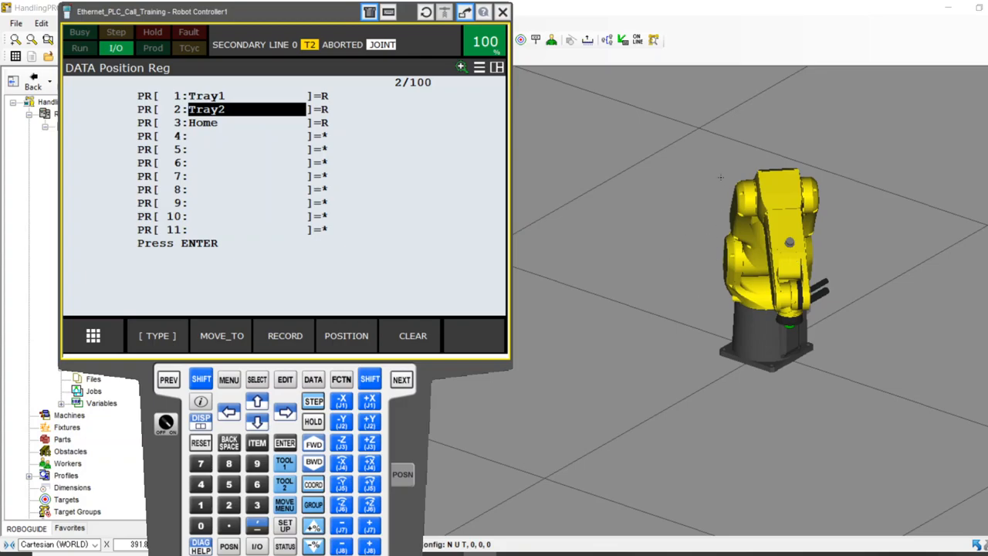
pyautogui.moveTo(670, 229)
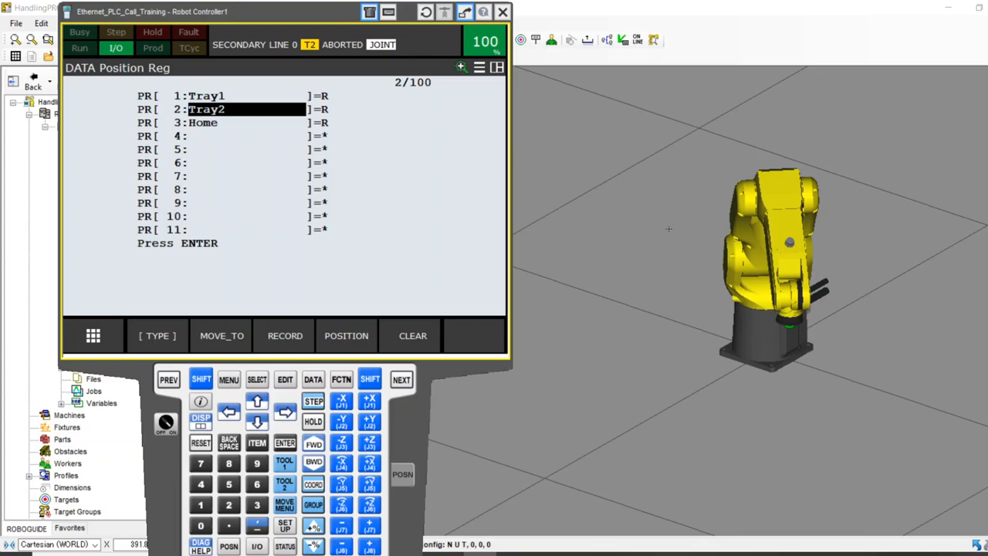
pyautogui.moveTo(666, 249)
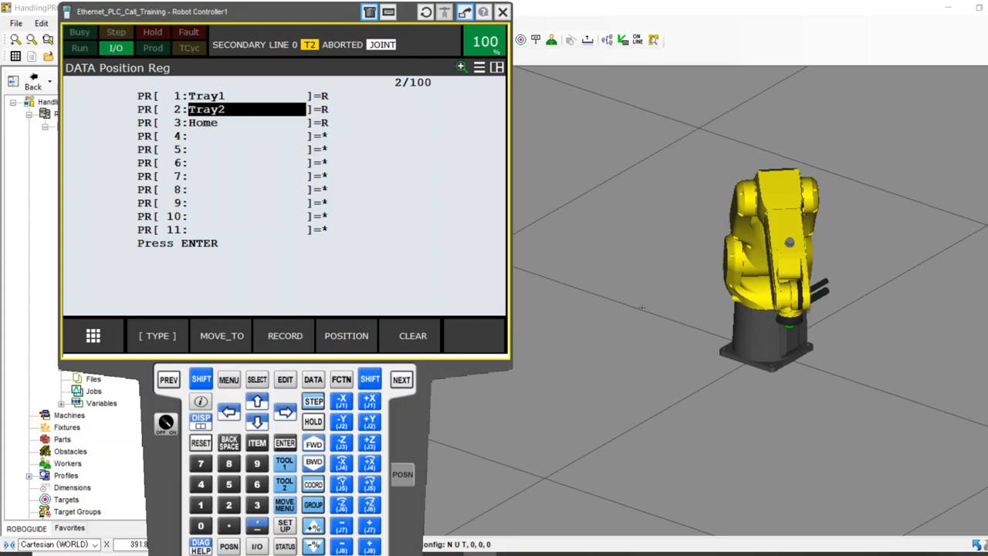
pyautogui.moveTo(653, 290)
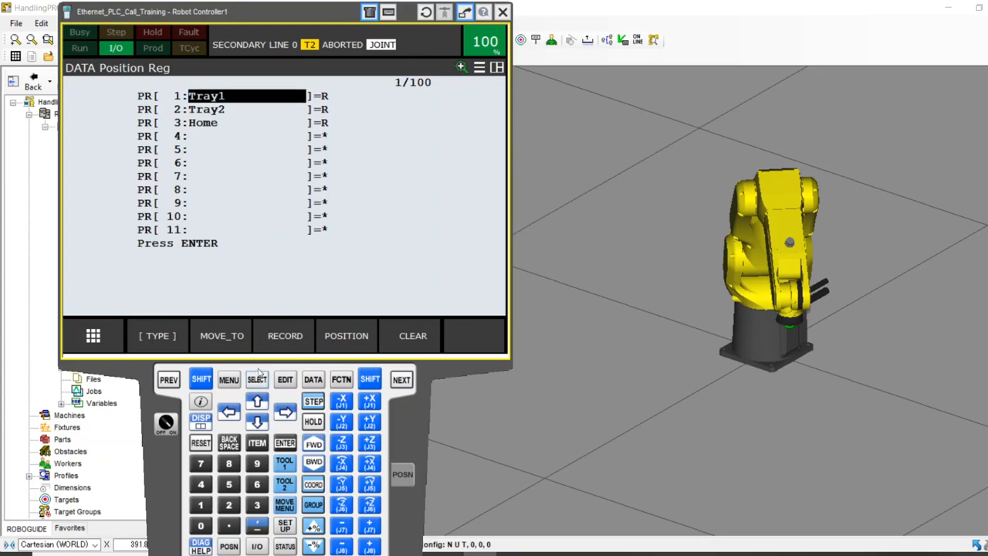
# Step: Record a joint move on SECONDARY line 2 targeting PR[3:Home] with FINE termination
pyautogui.click(257, 379)
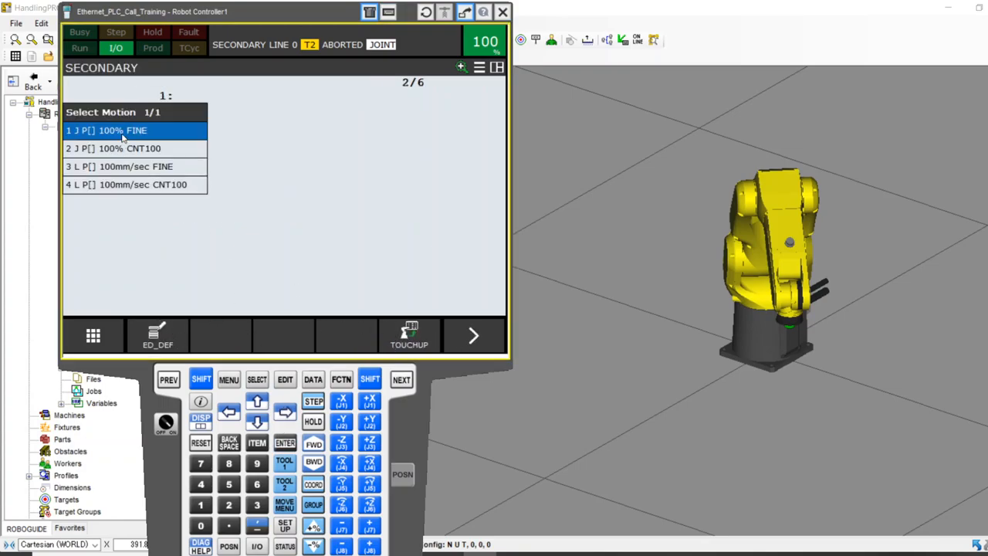
pyautogui.click(112, 130)
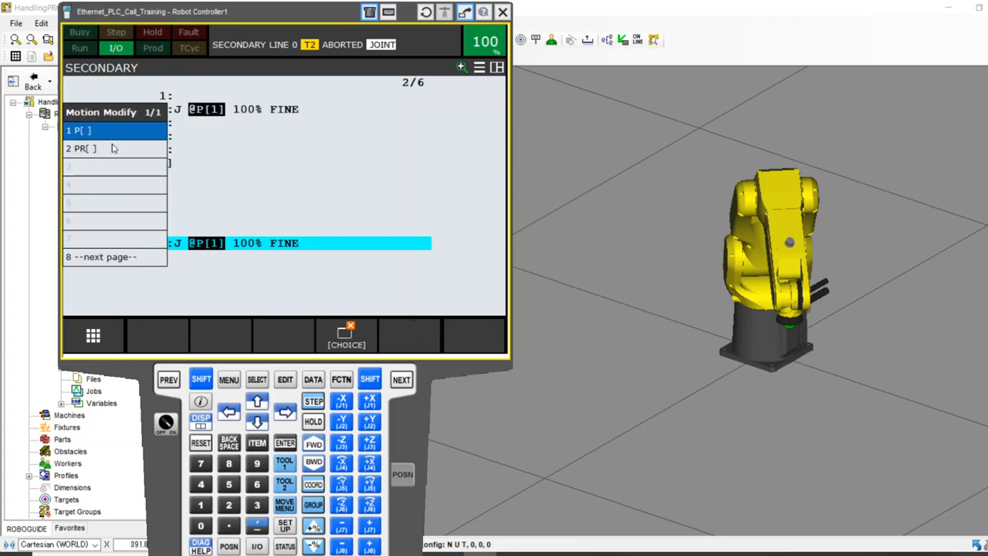
pyautogui.click(80, 147)
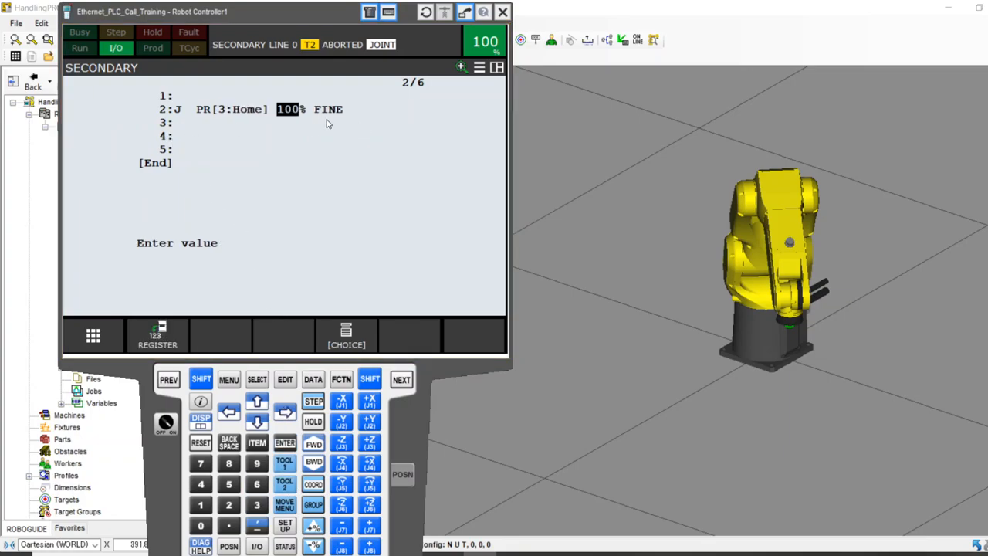
pyautogui.moveTo(327, 143)
pyautogui.write('50')
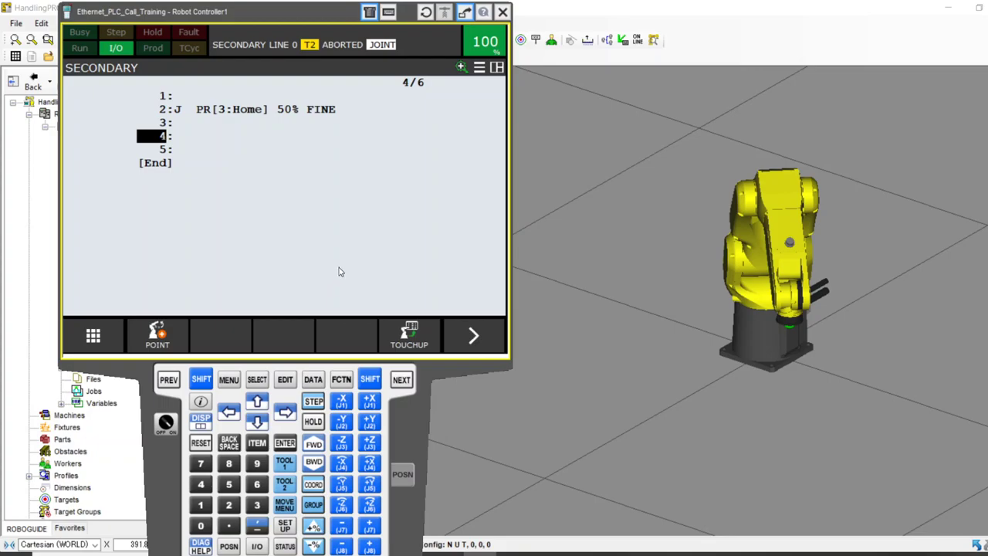
pyautogui.moveTo(296, 191)
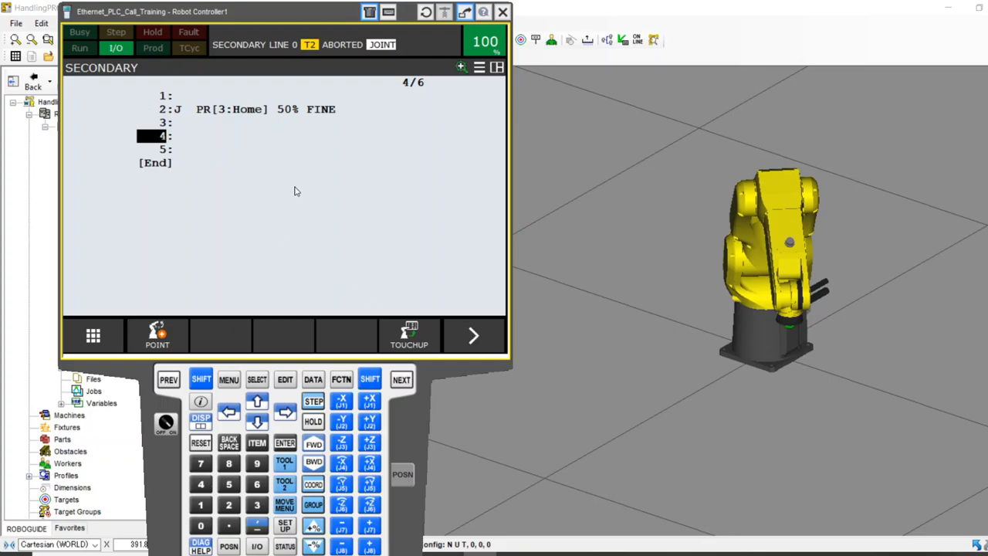
pyautogui.moveTo(381, 198)
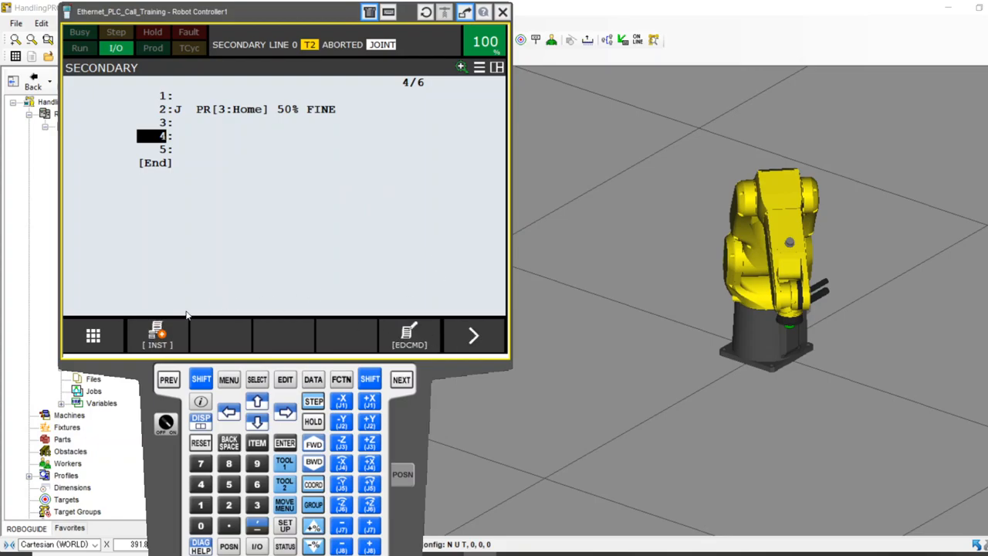
# Step: Add IF AR[1]=1 and AR[1]=2 blocks with joint moves to PR[1:Tray1] and PR[2:Tray2]
pyautogui.click(157, 336)
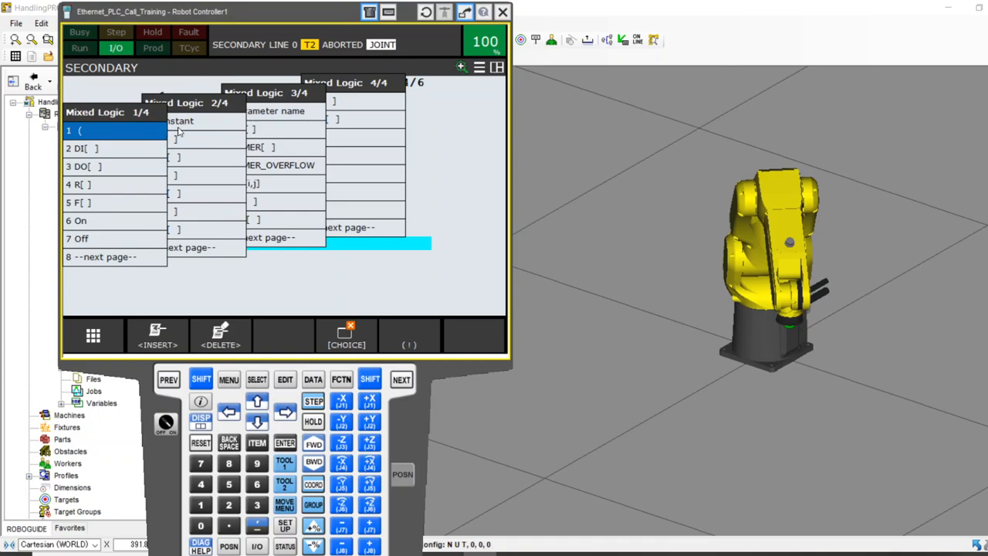
pyautogui.moveTo(284, 413)
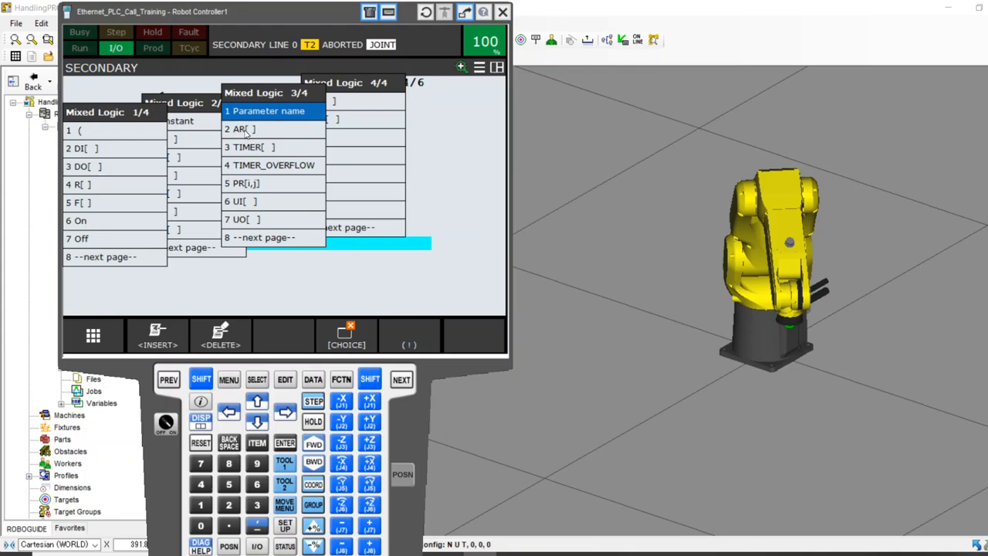
pyautogui.moveTo(254, 133)
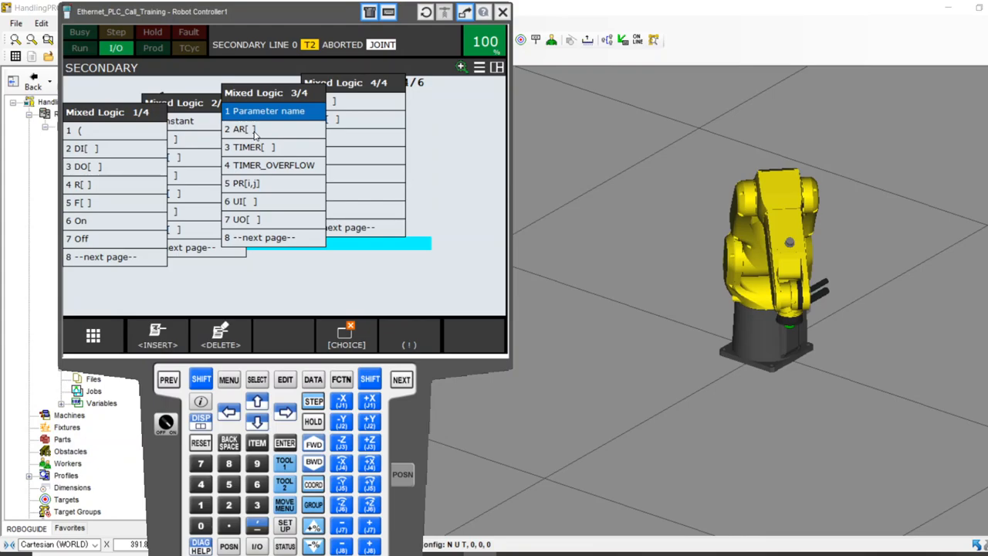
pyautogui.click(235, 129)
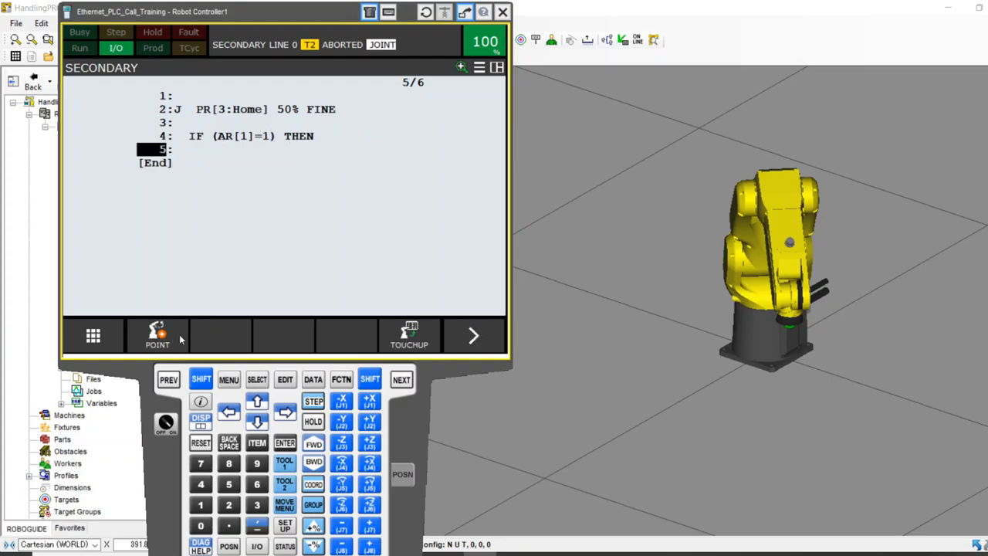
pyautogui.click(157, 335)
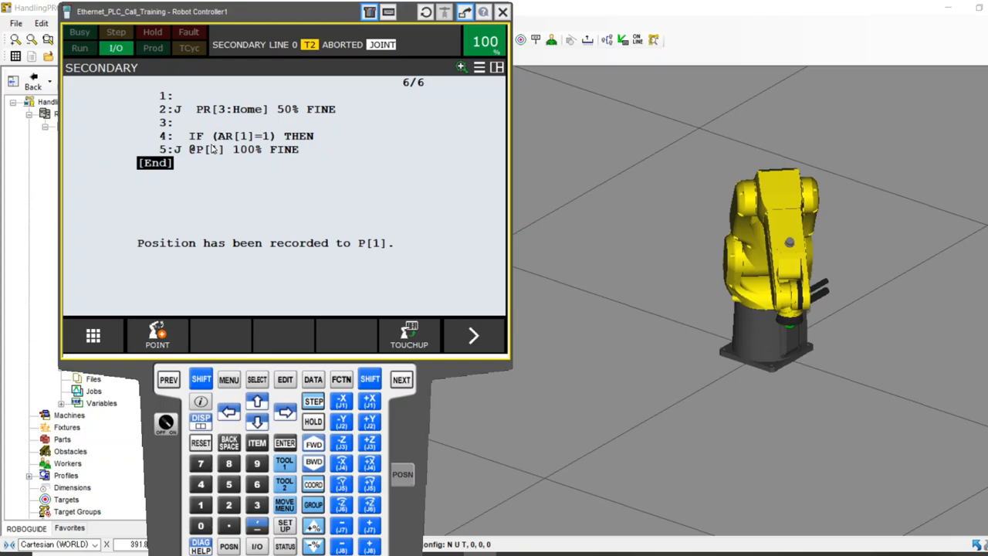
pyautogui.click(207, 149)
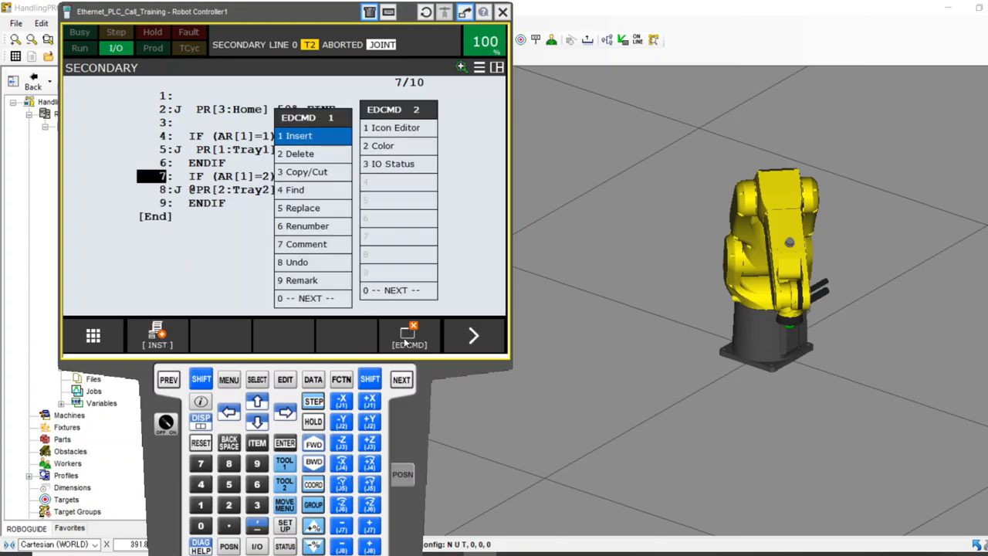
# Step: Insert one blank line before the second IF statement in SECONDARY
pyautogui.click(300, 135)
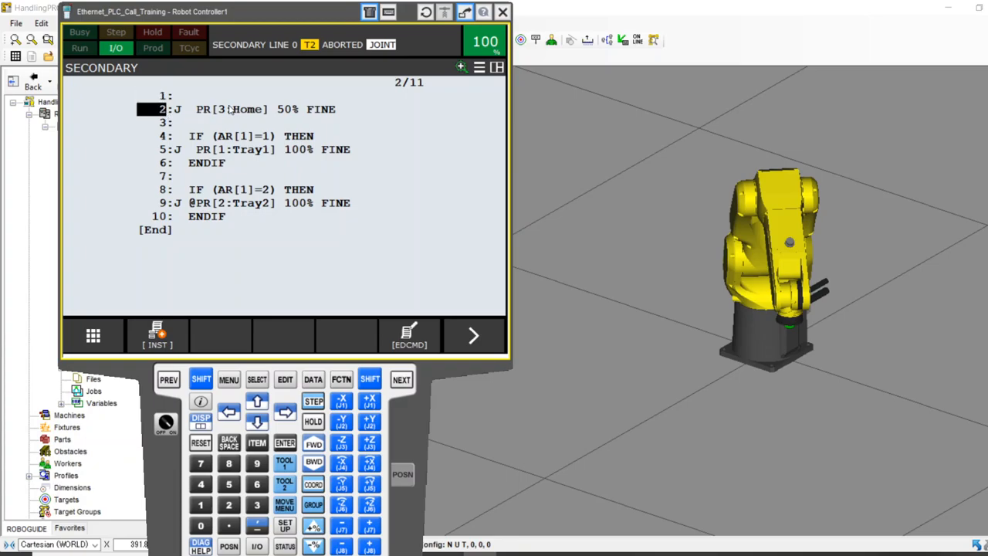
pyautogui.moveTo(247, 149)
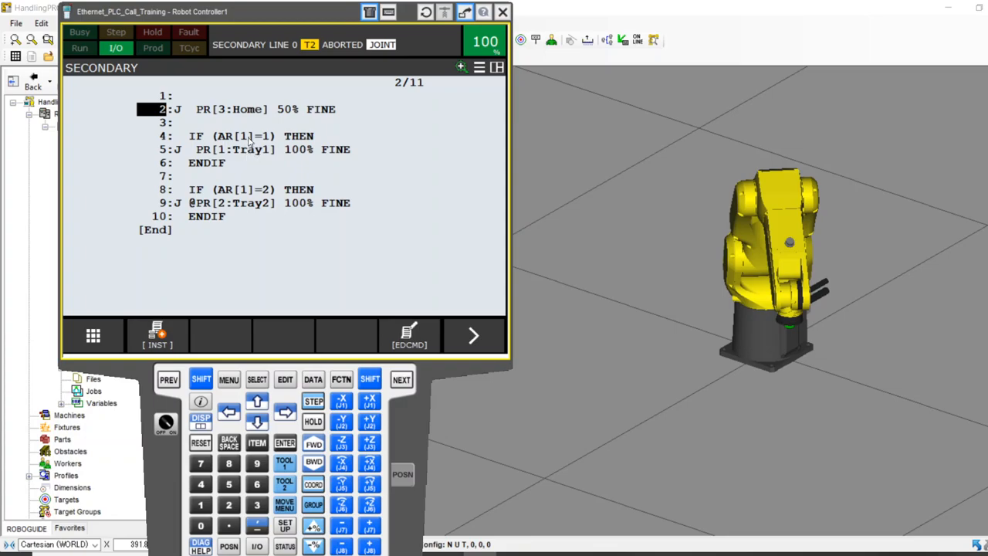
pyautogui.moveTo(244, 147)
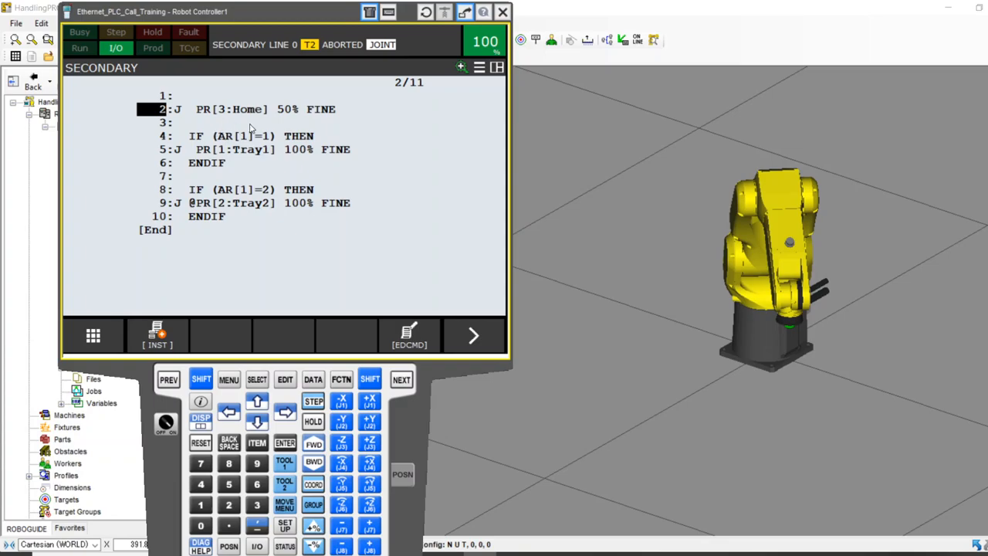
pyautogui.moveTo(238, 293)
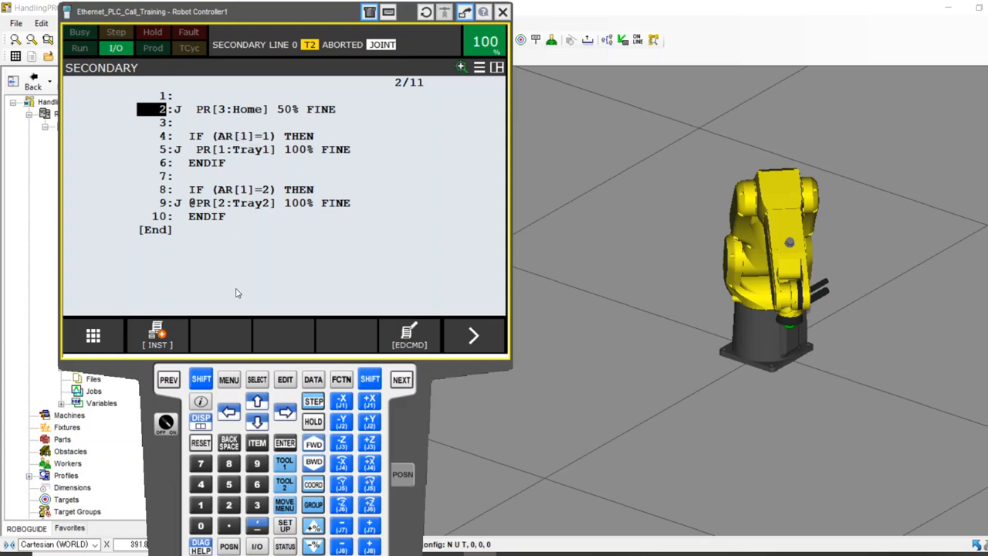
# Step: Set PRIMARY line 3 to CALL SECONDARY(1) with a constant argument
pyautogui.click(257, 379)
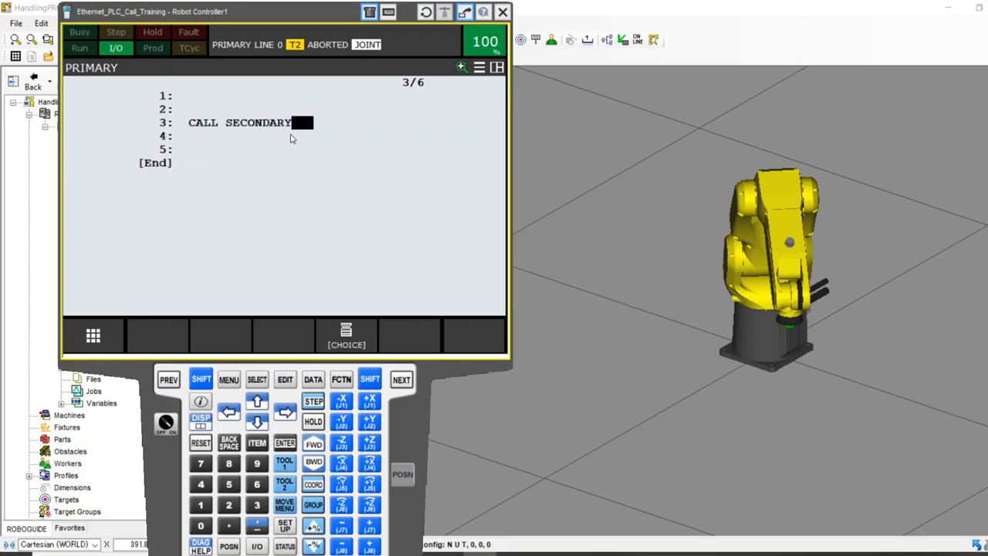
pyautogui.click(344, 333)
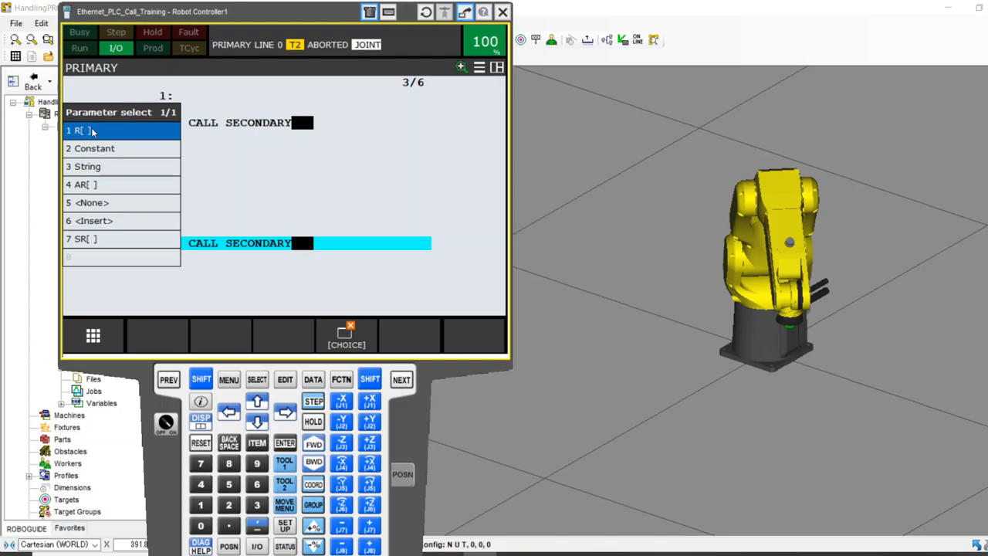
pyautogui.moveTo(96, 149)
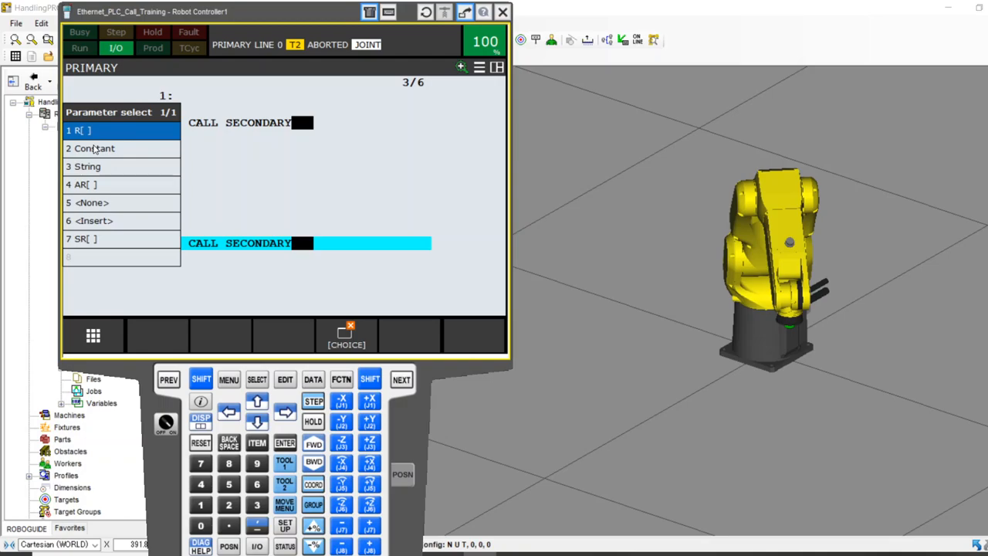
pyautogui.moveTo(100, 167)
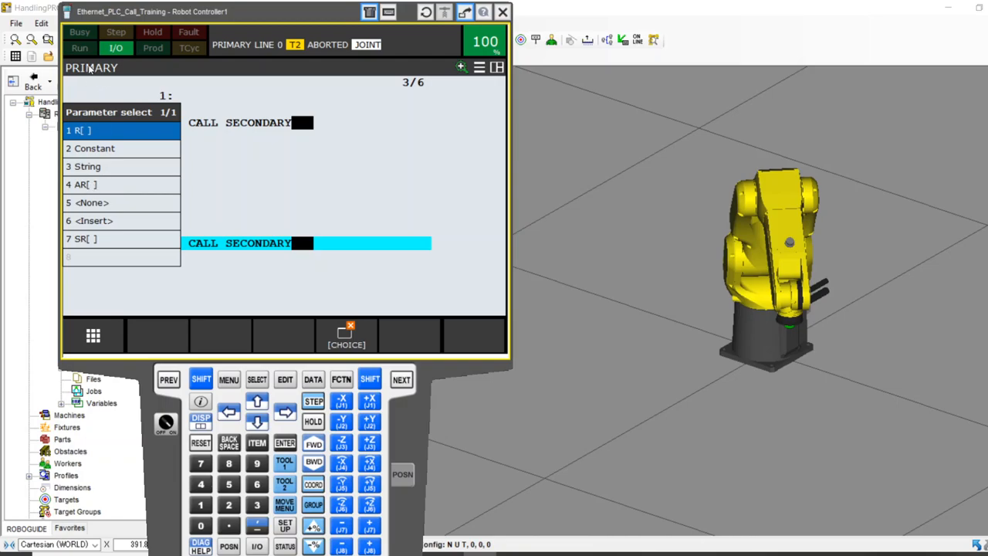
pyautogui.moveTo(269, 104)
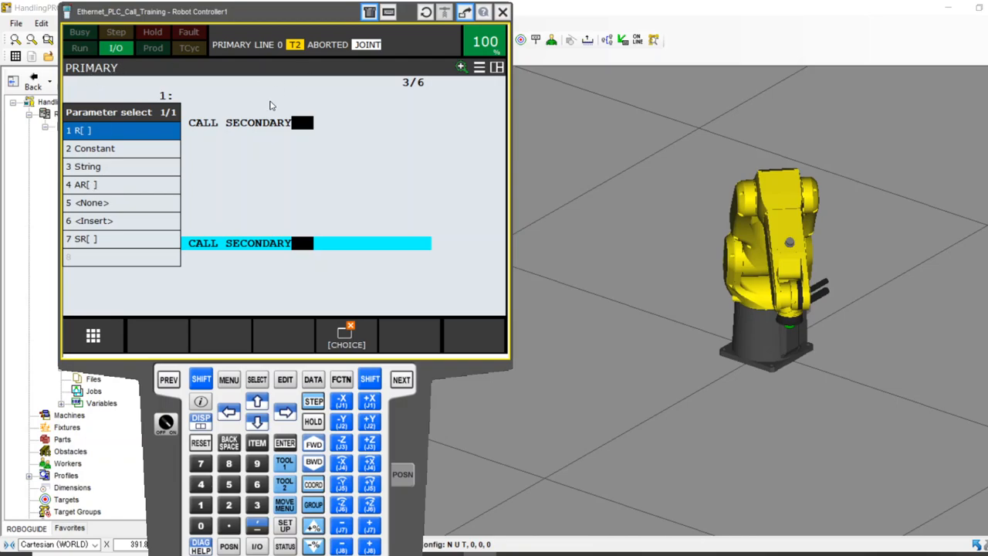
pyautogui.moveTo(209, 69)
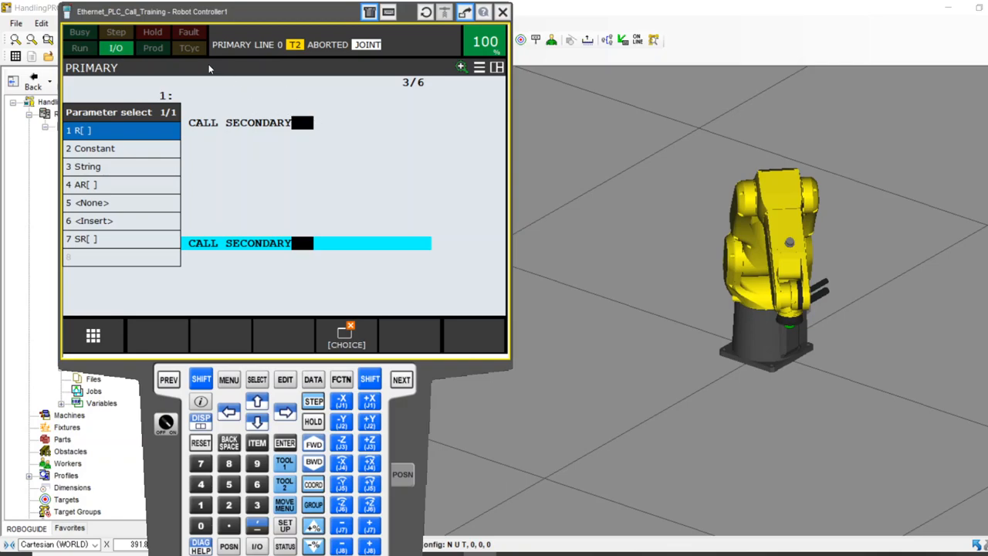
pyautogui.moveTo(160, 79)
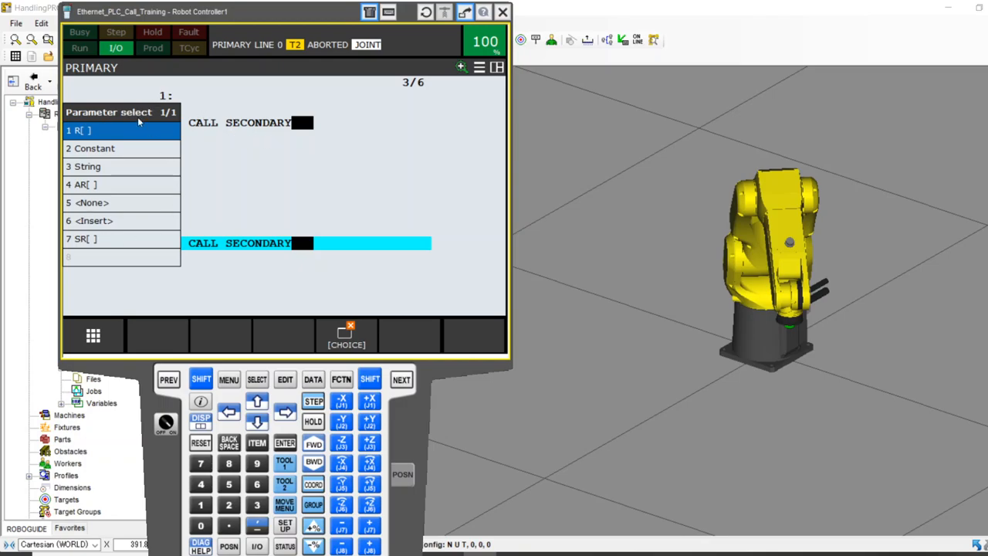
pyautogui.moveTo(101, 153)
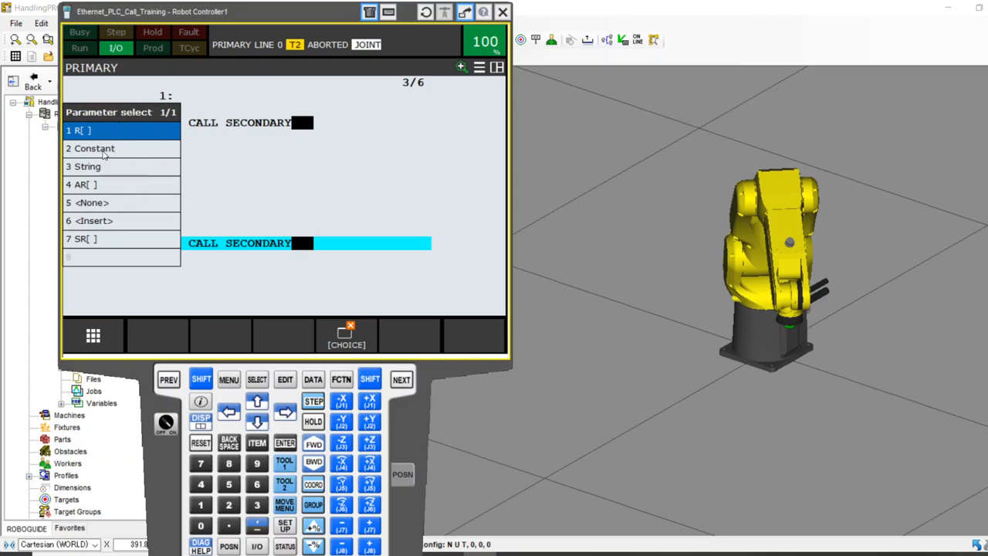
pyautogui.click(96, 148)
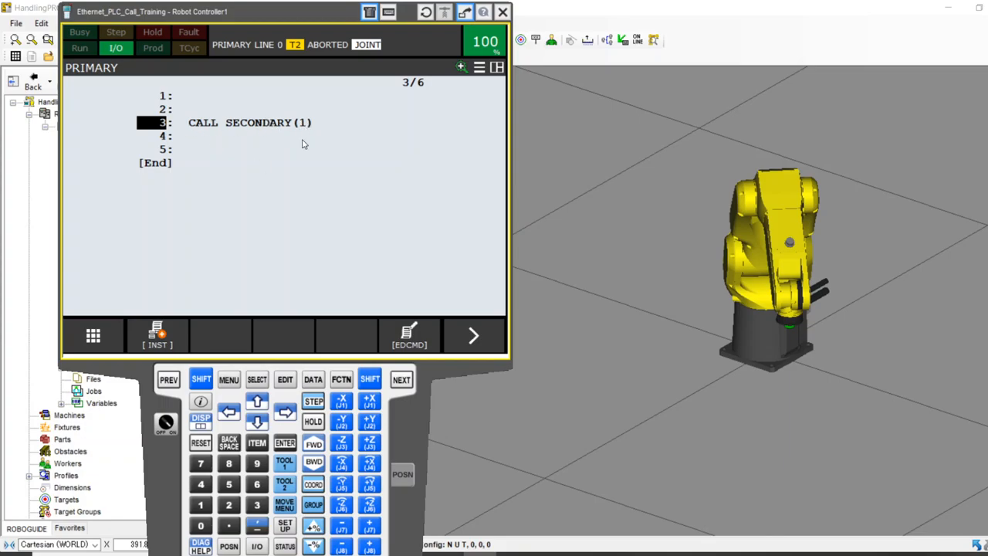
pyautogui.click(256, 379)
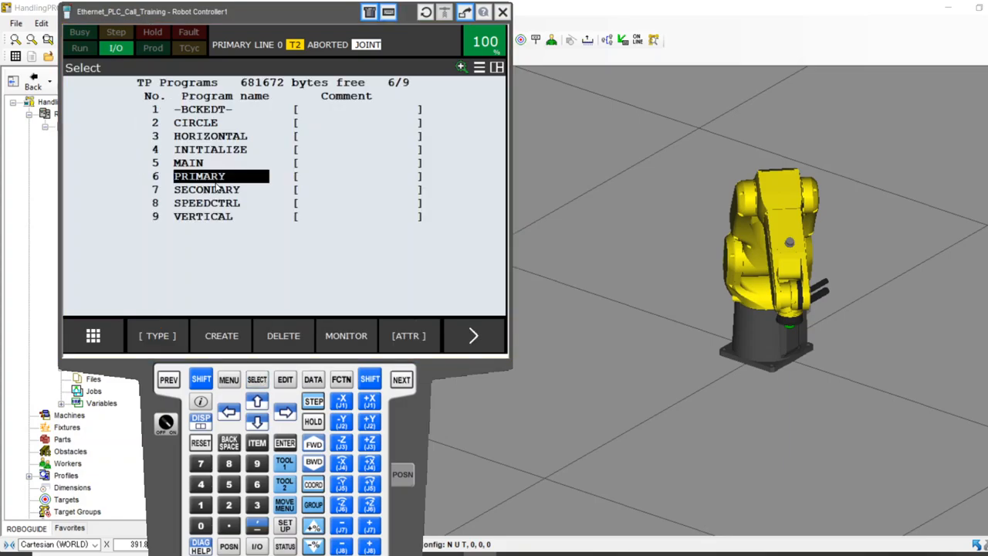
pyautogui.doubleClick(206, 189)
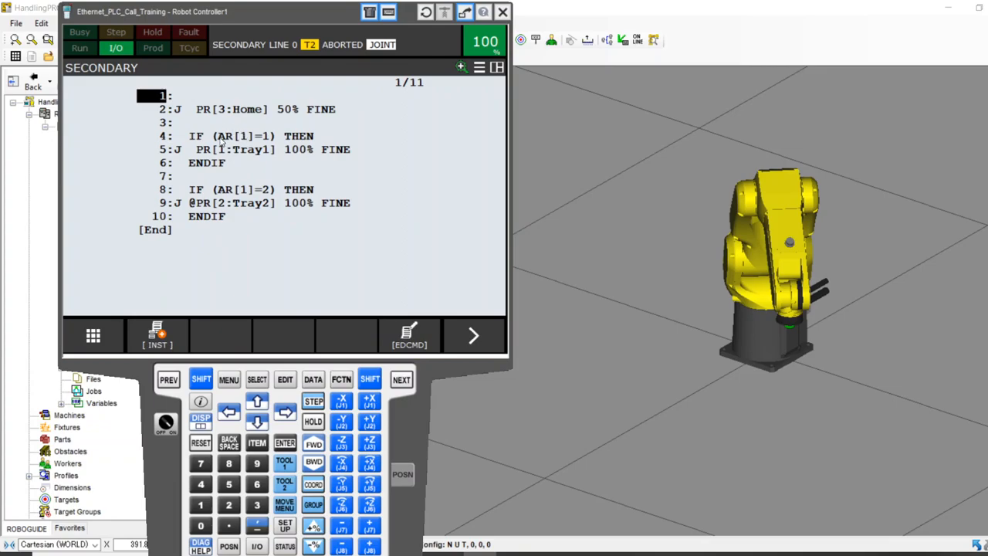
pyautogui.moveTo(243, 140)
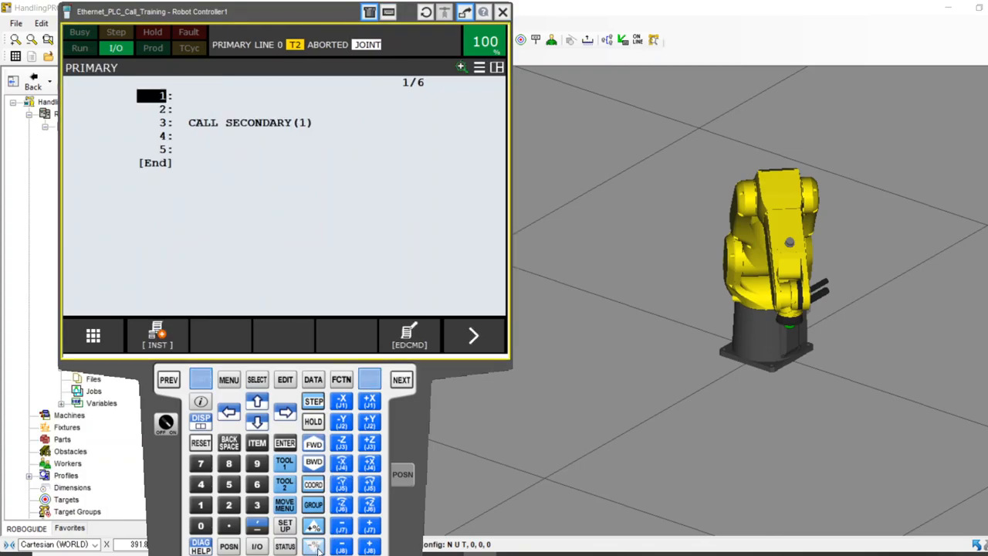
# Step: Lower the speed override to 25% and step-run PRIMARY so the robot reaches Tray1
pyautogui.click(312, 442)
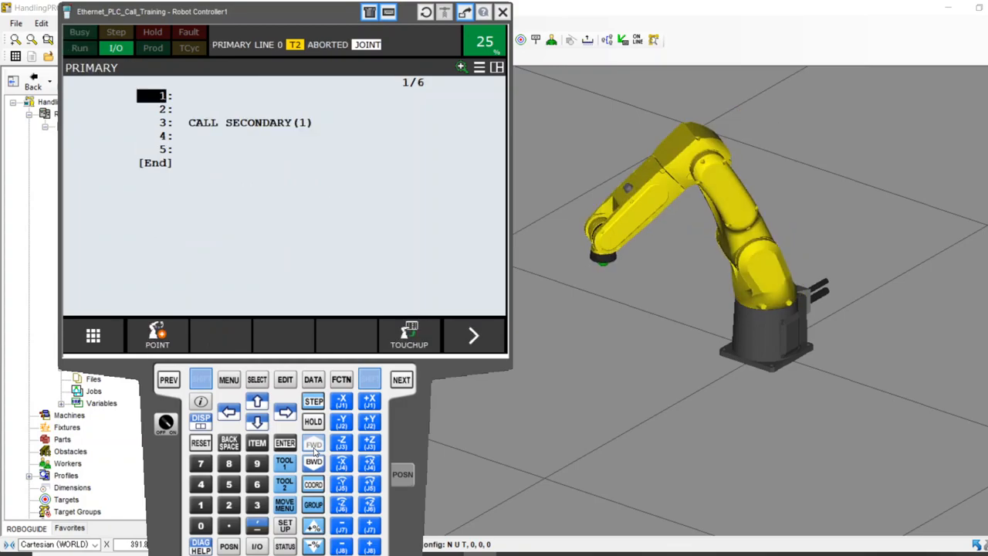
pyautogui.click(312, 447)
pyautogui.write('2')
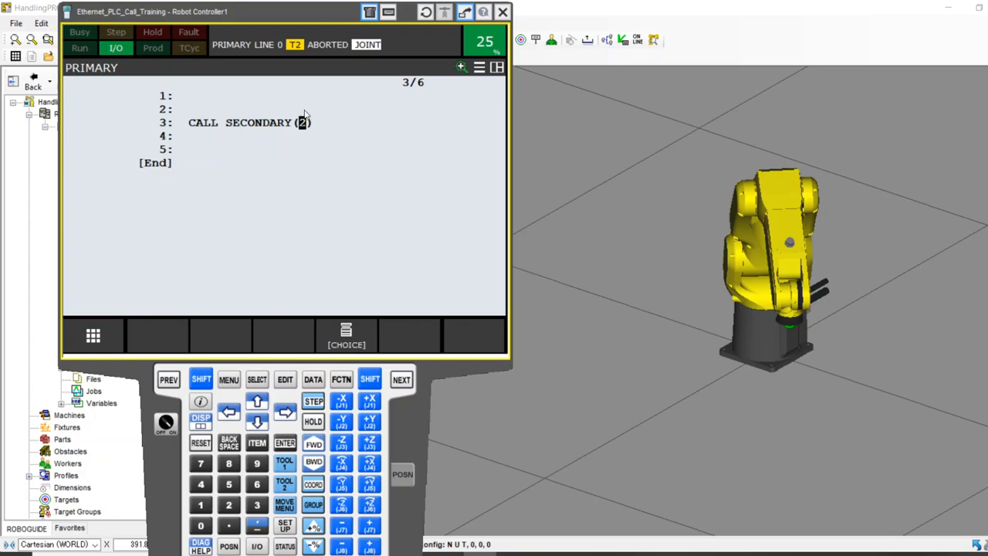
pyautogui.moveTo(348, 309)
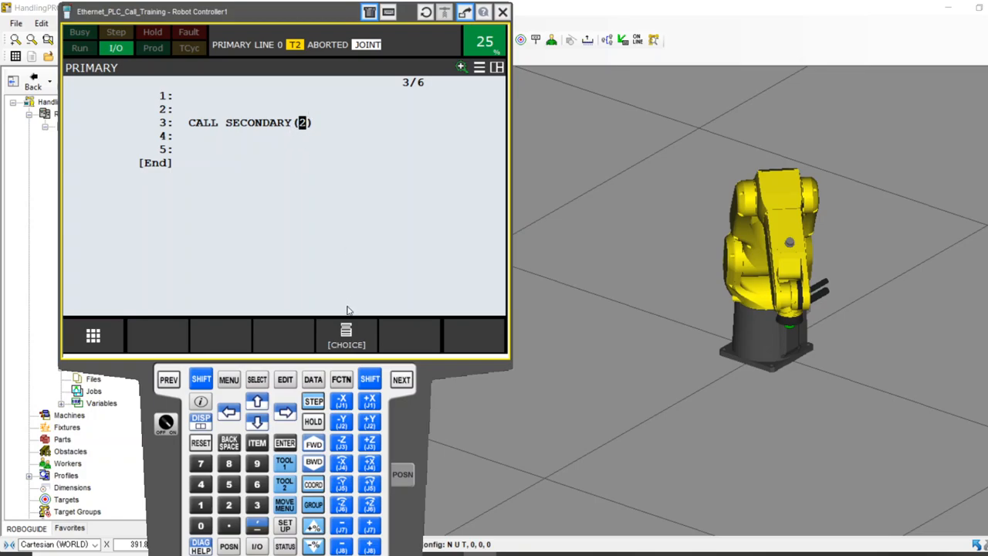
# Step: Pass register R[10:Pos_Argu] as the SECONDARY call argument and show the numeric registers
pyautogui.click(346, 335)
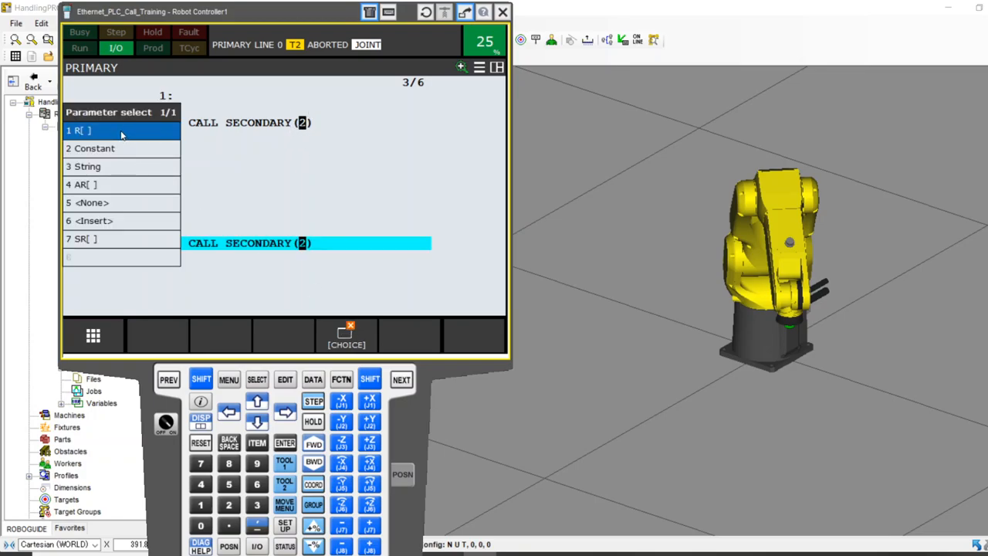
pyautogui.click(85, 130)
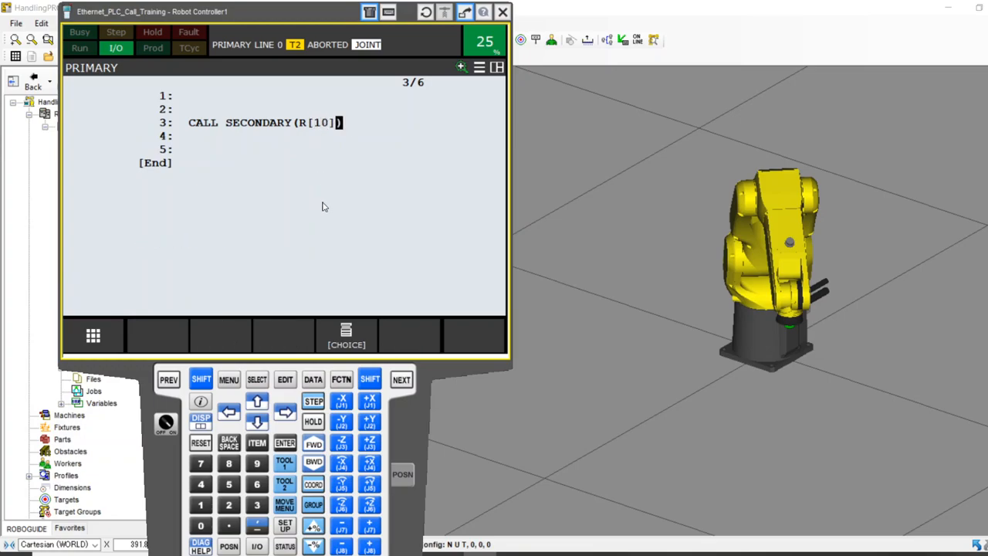
pyautogui.click(313, 380)
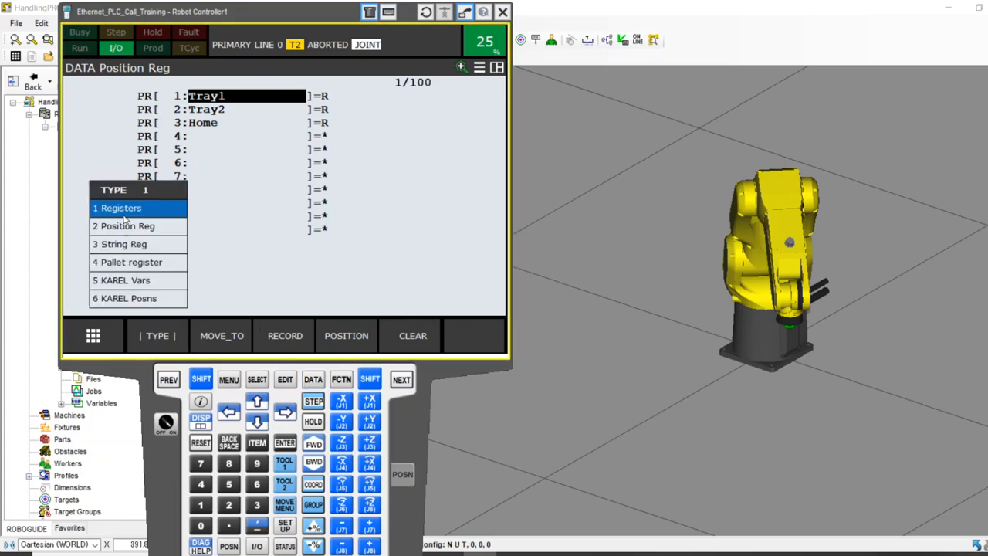
pyautogui.click(120, 208)
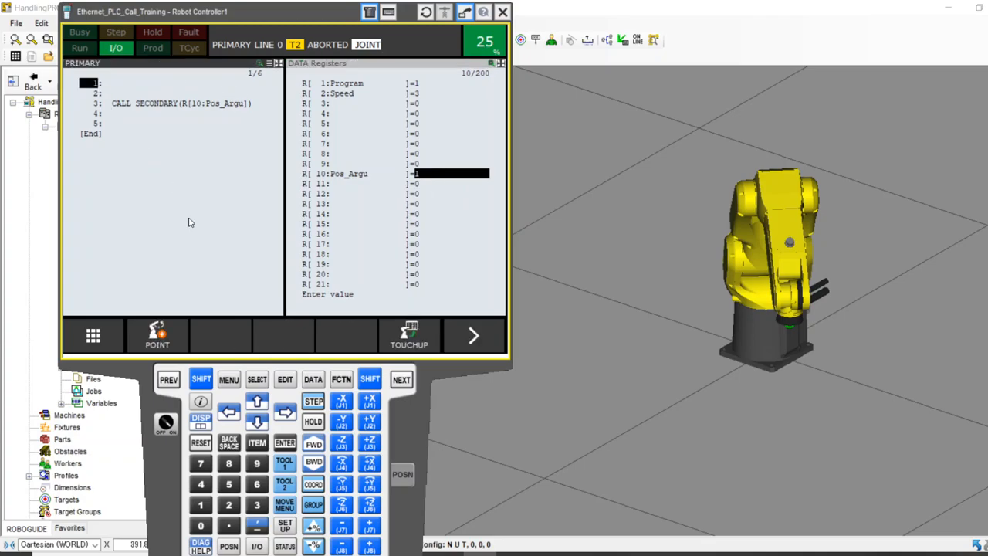
# Step: Enter 2 into register R[10:Pos_Argu] and confirm it
pyautogui.click(312, 443)
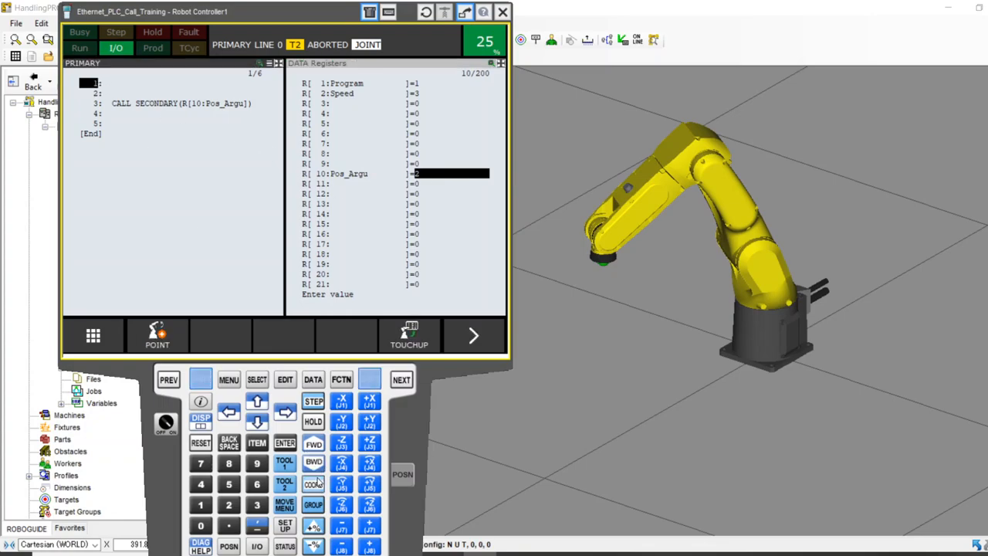
pyautogui.click(313, 444)
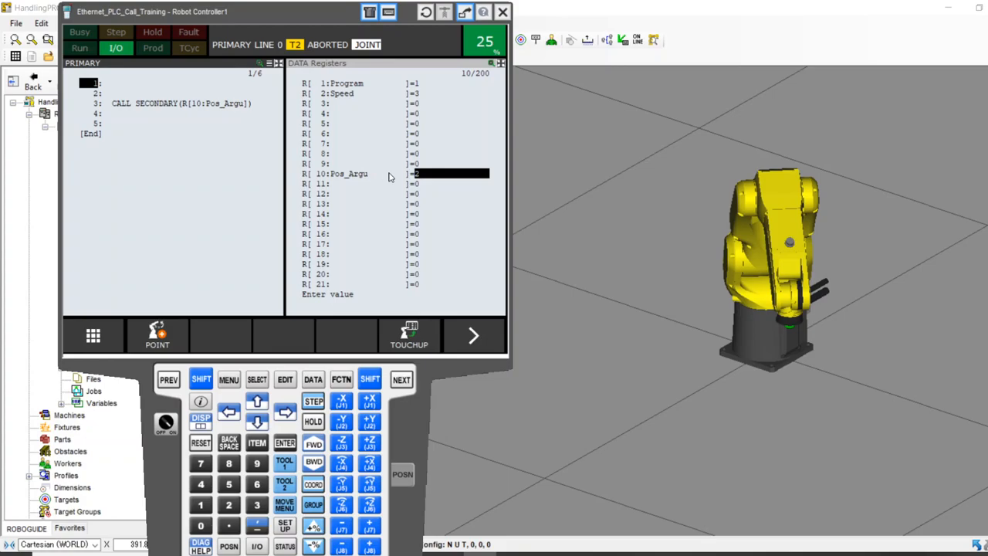
pyautogui.moveTo(375, 181)
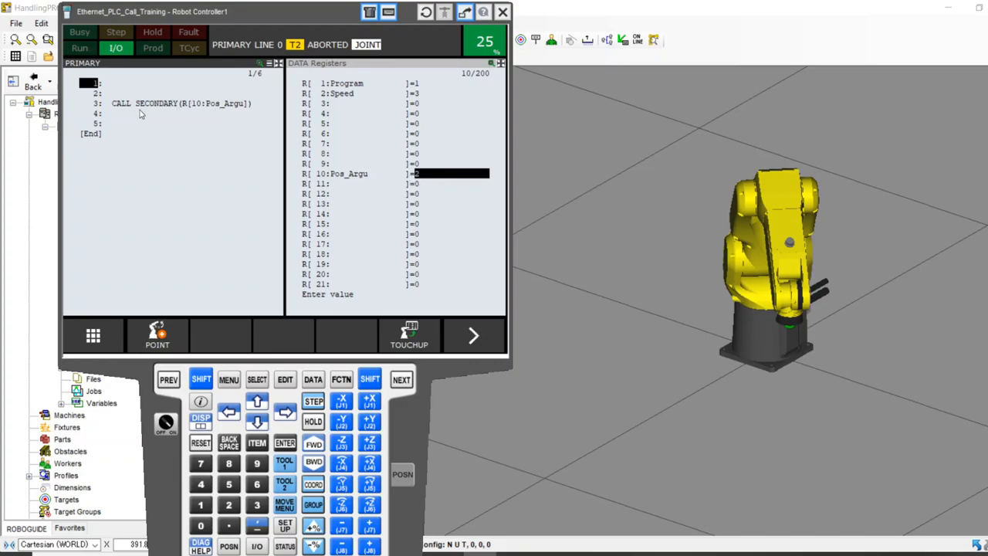
pyautogui.moveTo(173, 124)
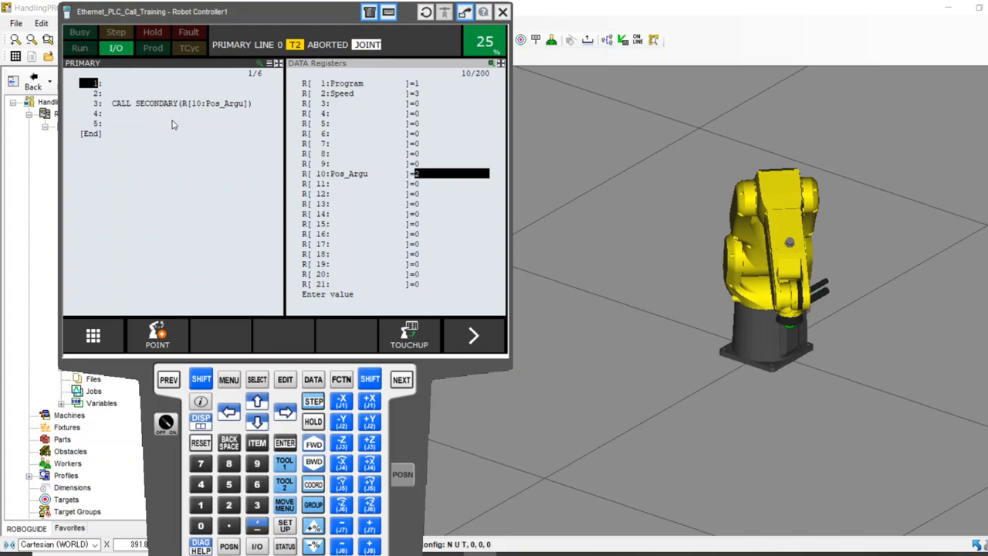
pyautogui.moveTo(203, 247)
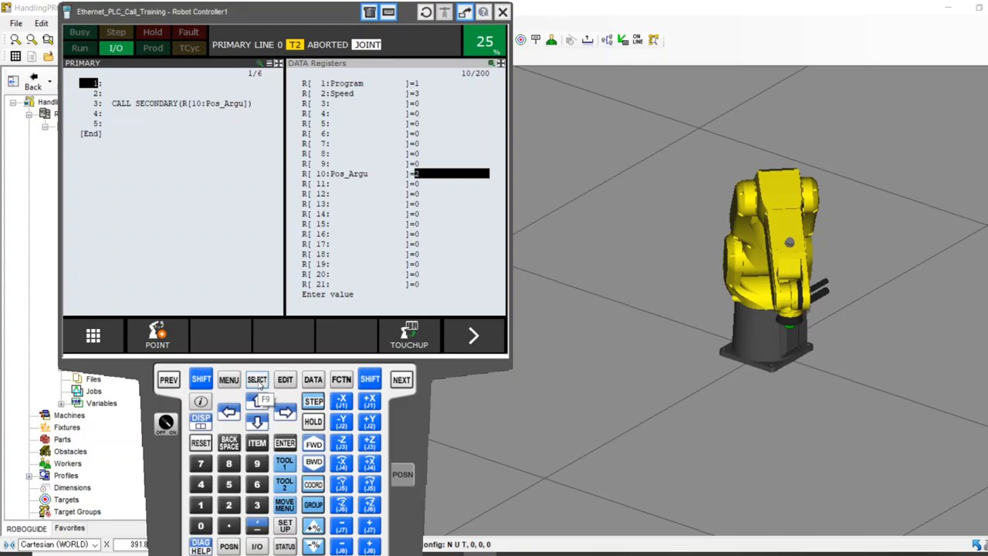
# Step: Open SECONDARY and index its joint move's position register by an argument, PR[AR[..]]
pyautogui.click(256, 380)
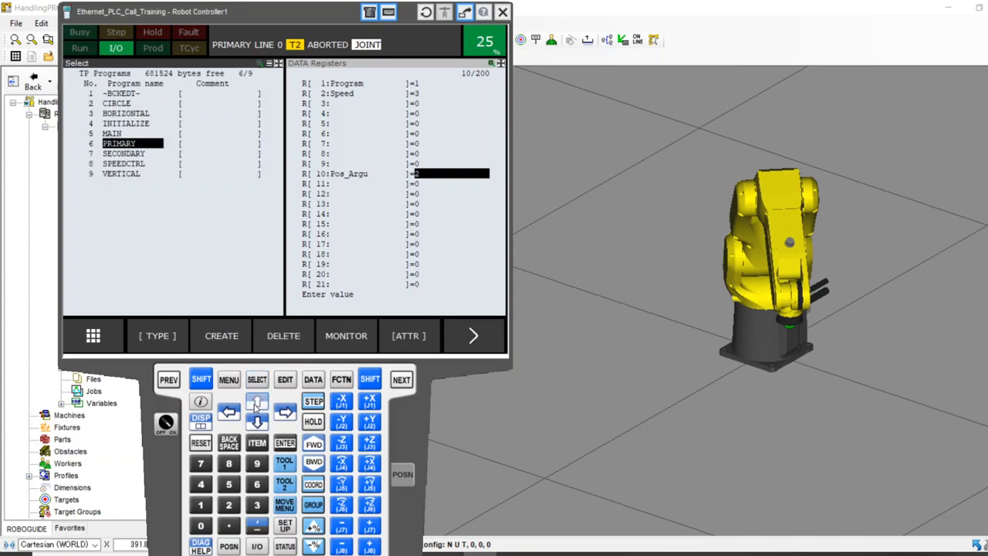
pyautogui.click(257, 420)
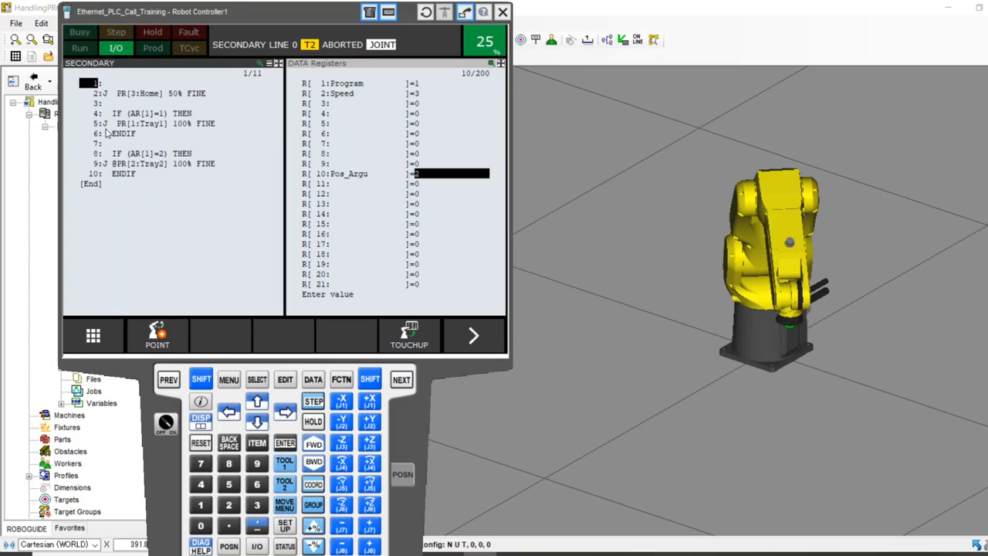
pyautogui.moveTo(135, 137)
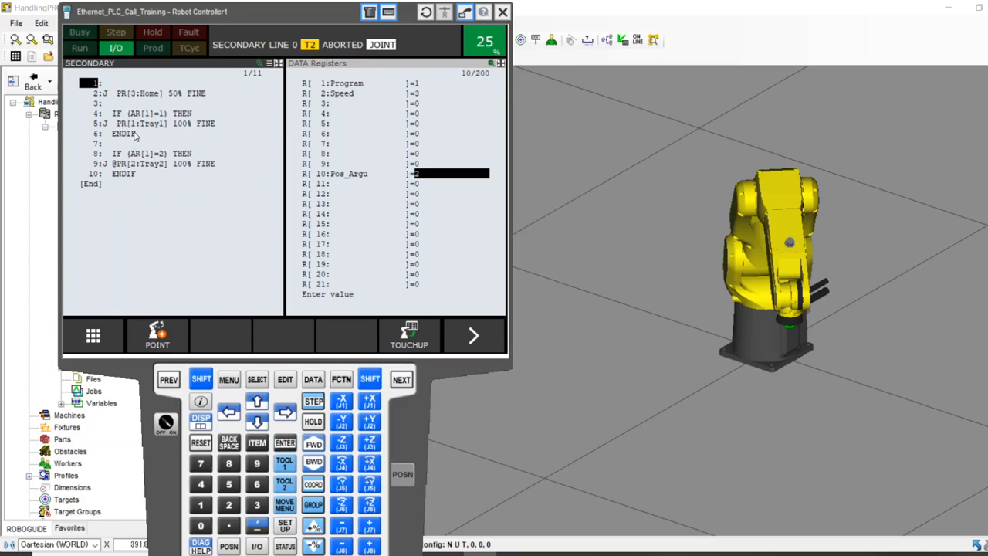
pyautogui.moveTo(133, 124)
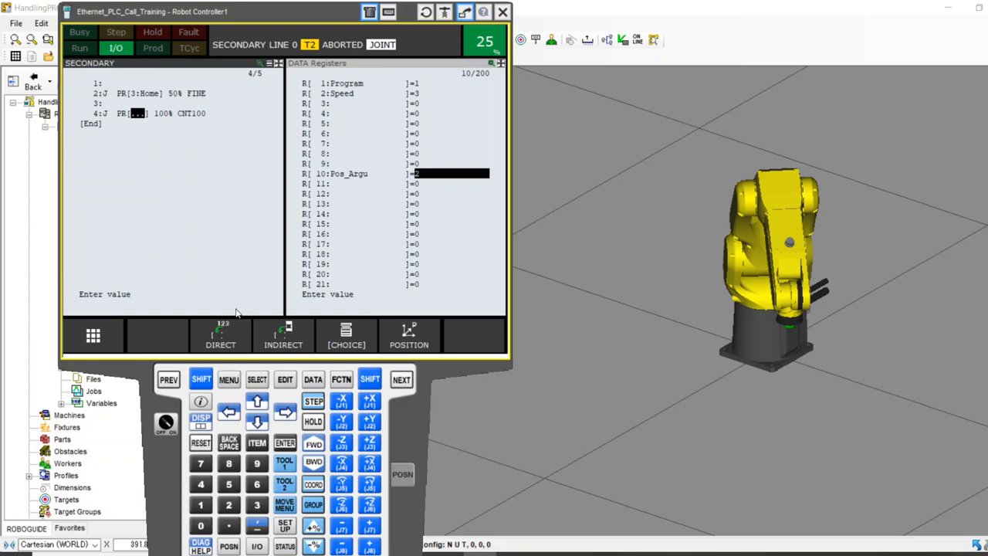
pyautogui.moveTo(283, 333)
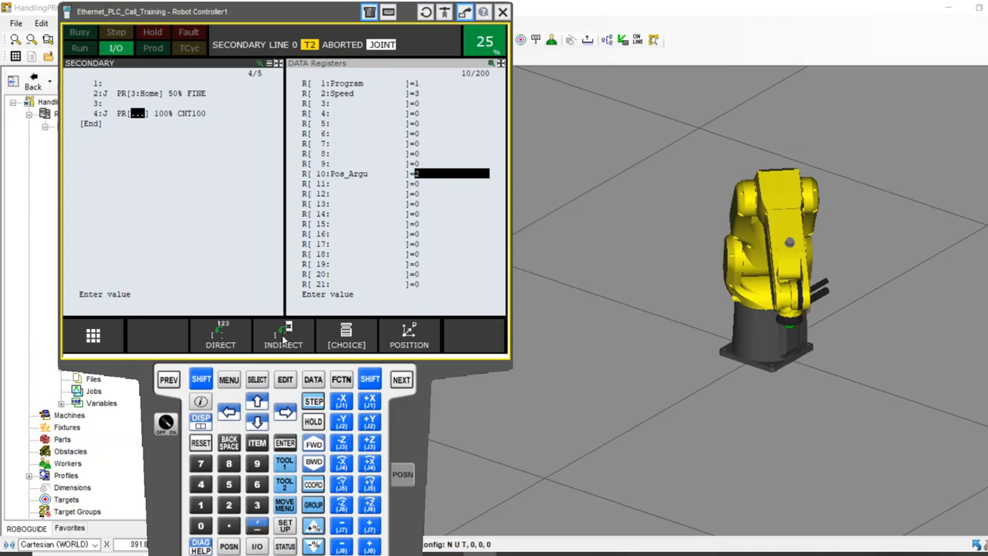
pyautogui.click(282, 334)
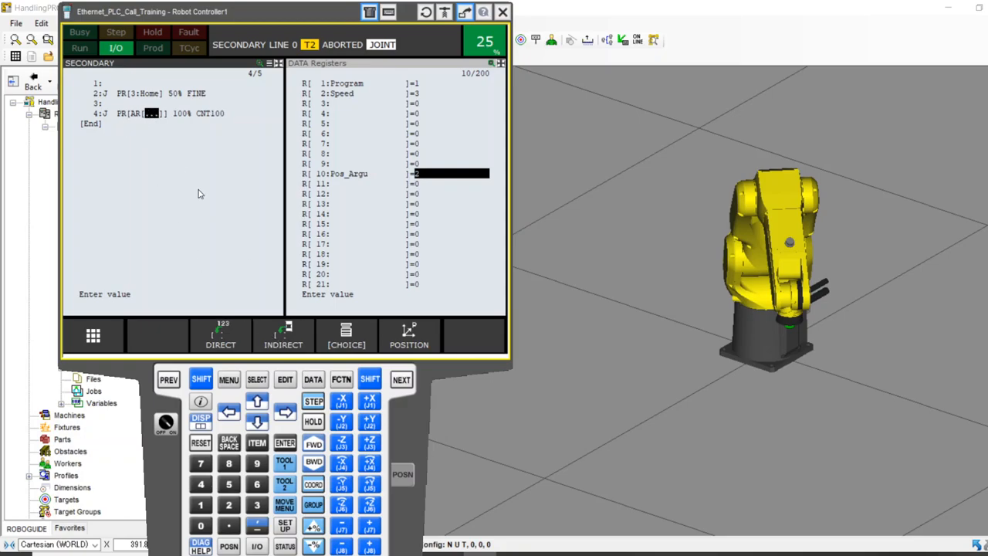
pyautogui.moveTo(123, 117)
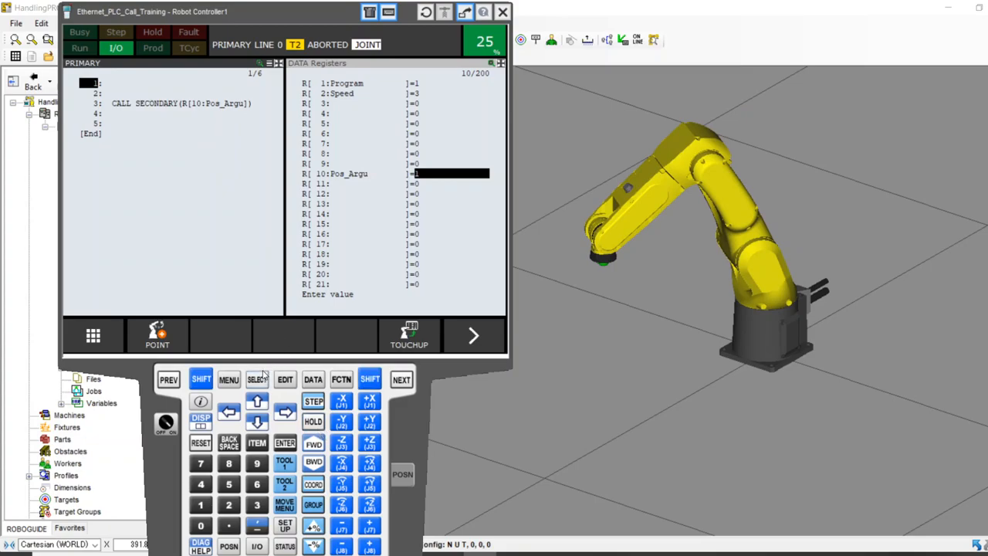
# Step: Reopen PRIMARY to add a second argument to CALL SECONDARY(R[10:Pos_Argu])
pyautogui.click(257, 379)
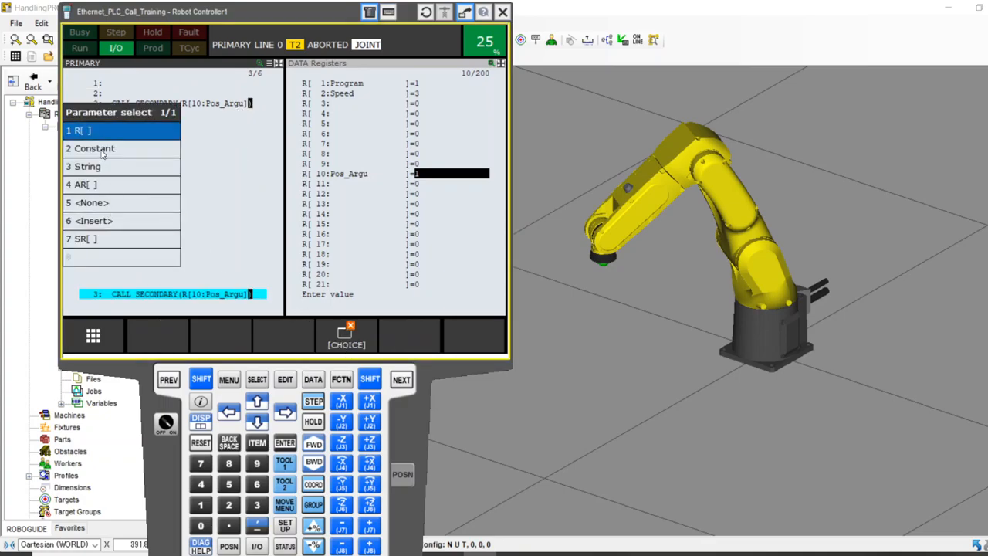
# Step: Add constant 2 as the second argument, giving CALL SECONDARY(R[10:Pos_Argu],2)
pyautogui.click(94, 148)
pyautogui.write(',5')
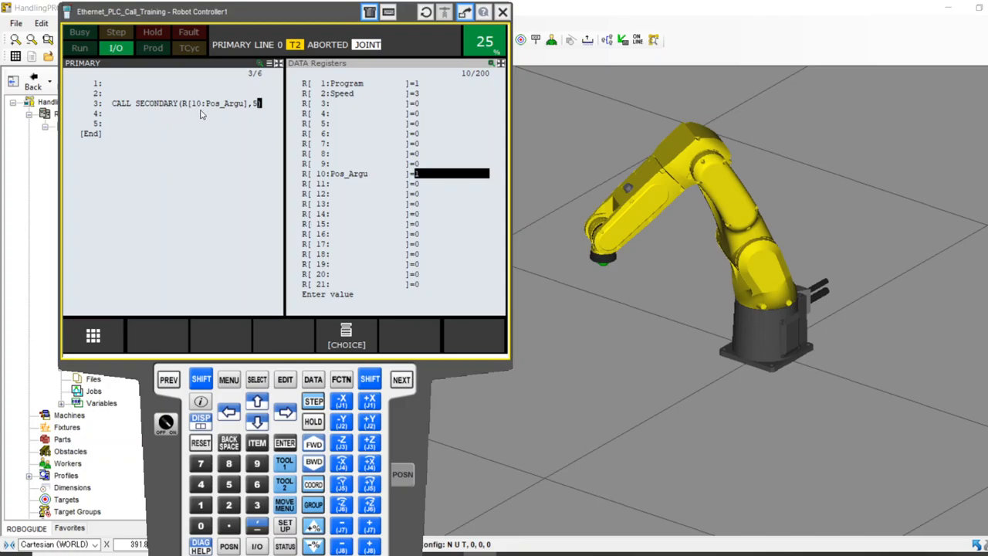
pyautogui.moveTo(258, 122)
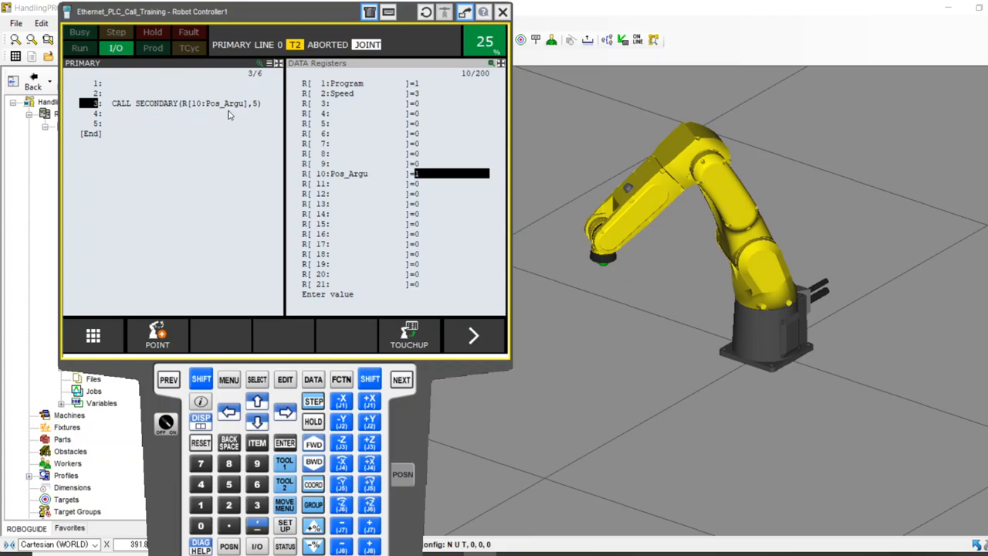
pyautogui.moveTo(219, 112)
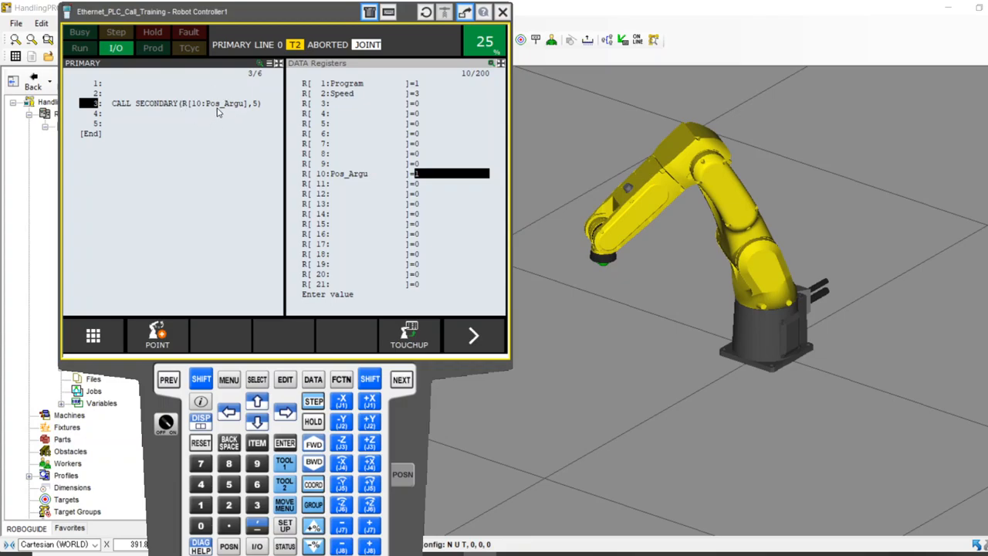
pyautogui.moveTo(261, 103)
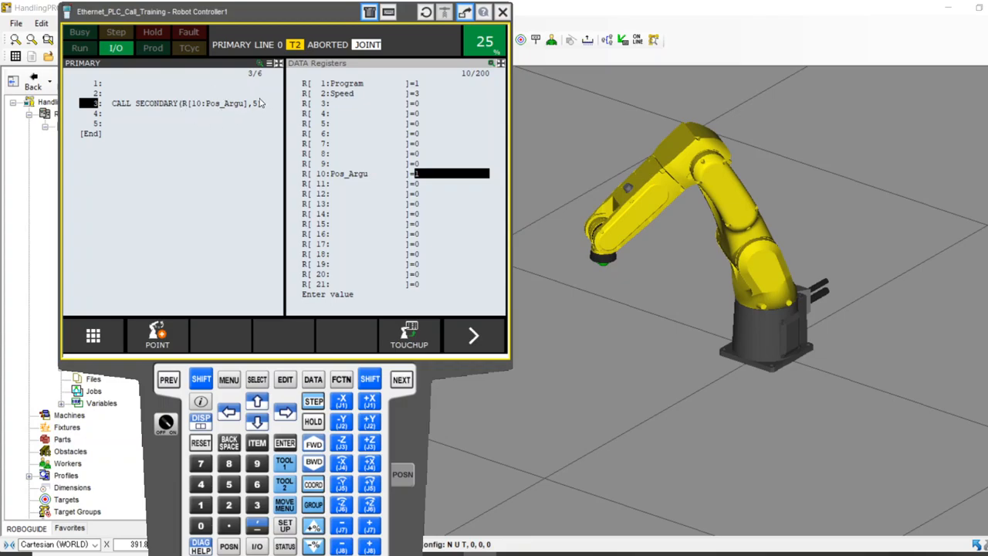
pyautogui.moveTo(252, 116)
pyautogui.write('2')
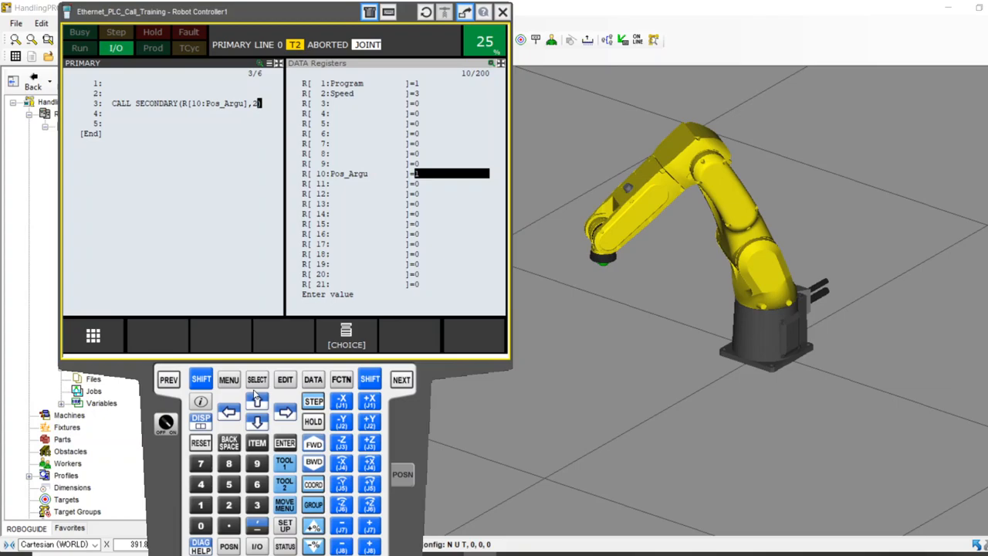
pyautogui.click(256, 379)
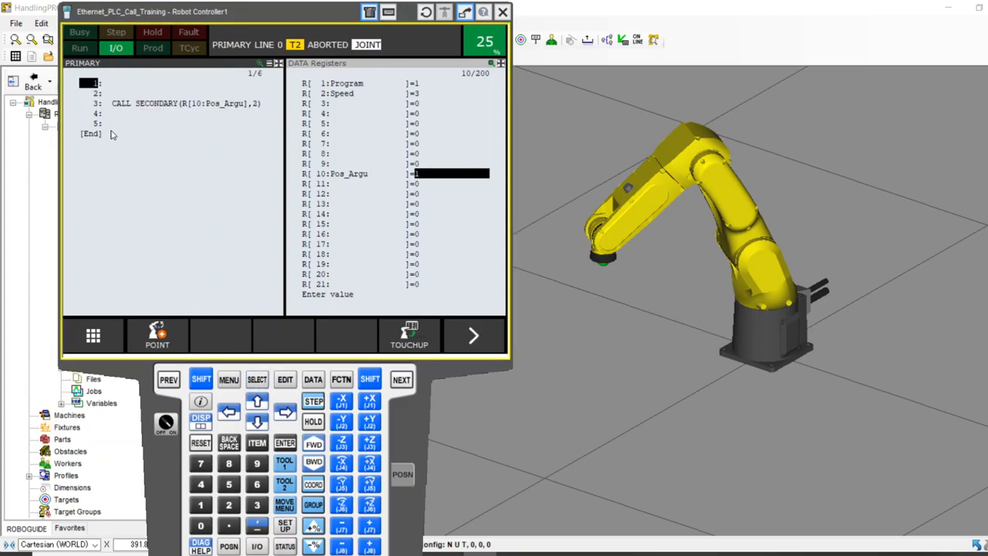
pyautogui.click(312, 444)
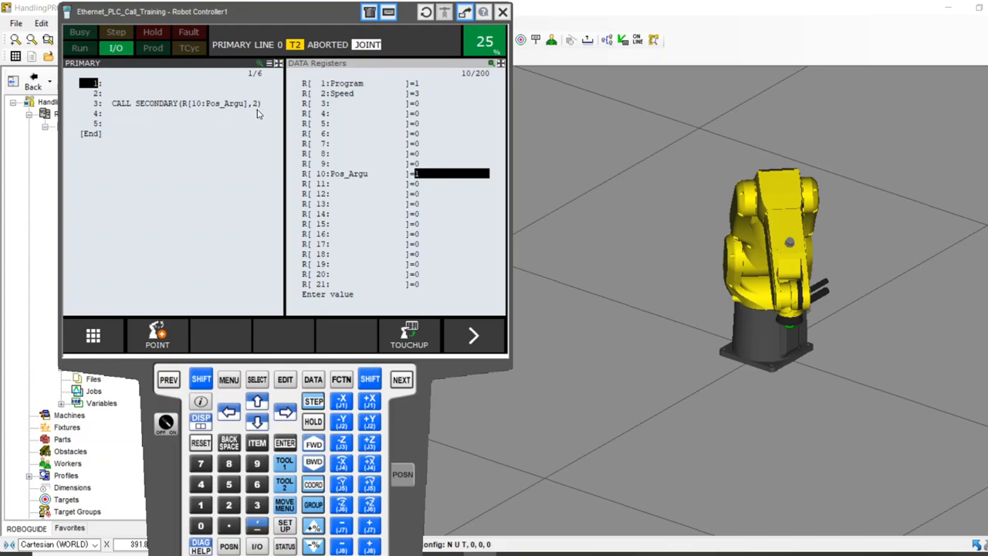
pyautogui.moveTo(240, 96)
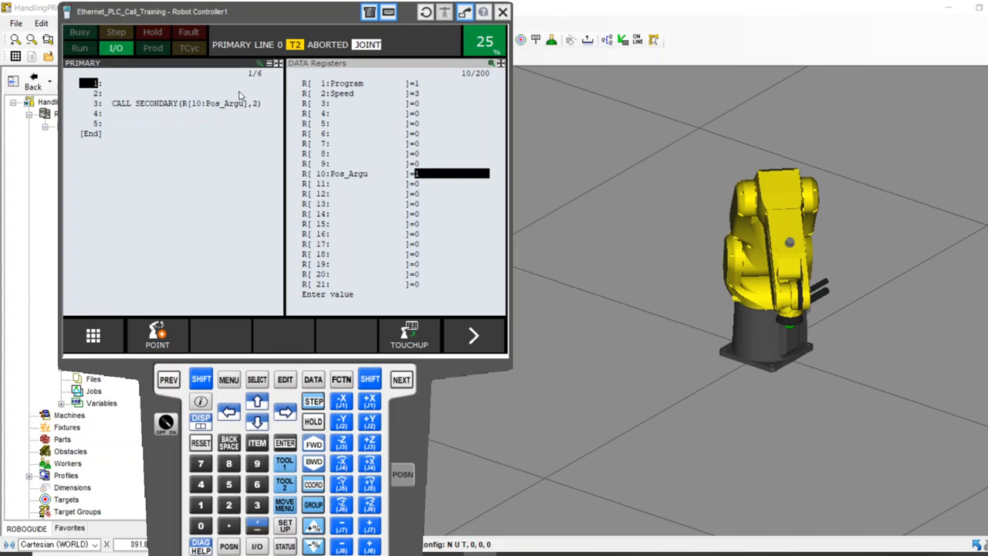
pyautogui.moveTo(159, 169)
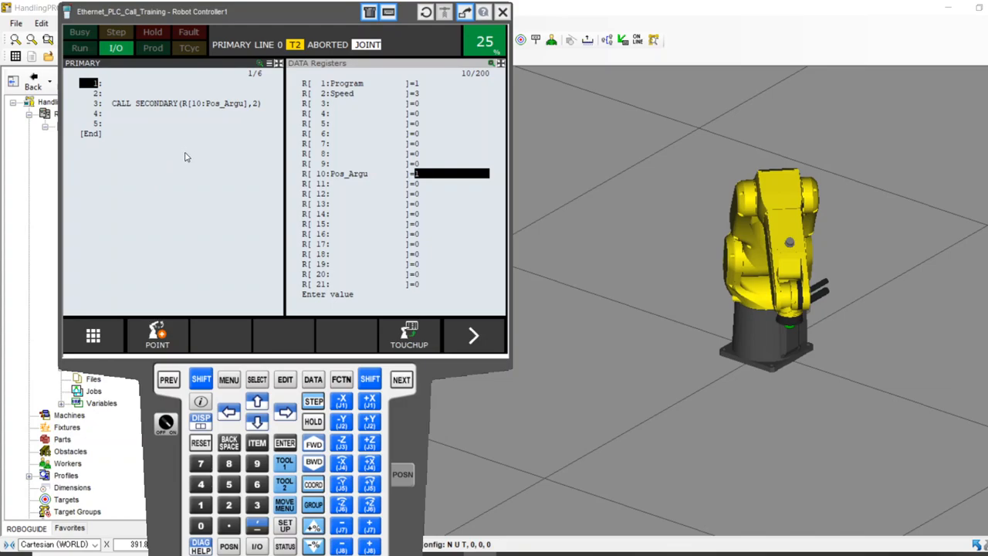
pyautogui.moveTo(181, 163)
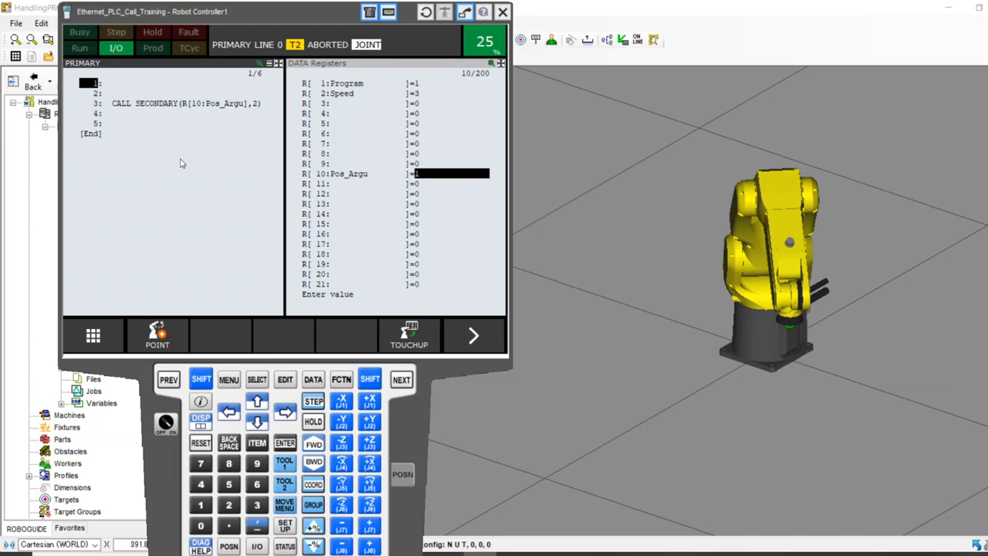
pyautogui.moveTo(175, 175)
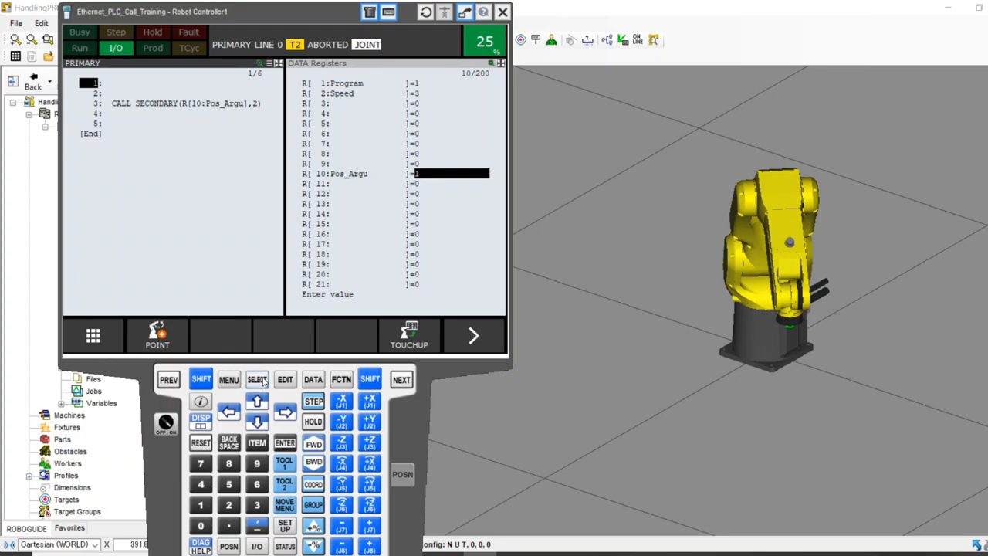
# Step: Reopen SECONDARY from the TP Programs list
pyautogui.click(257, 379)
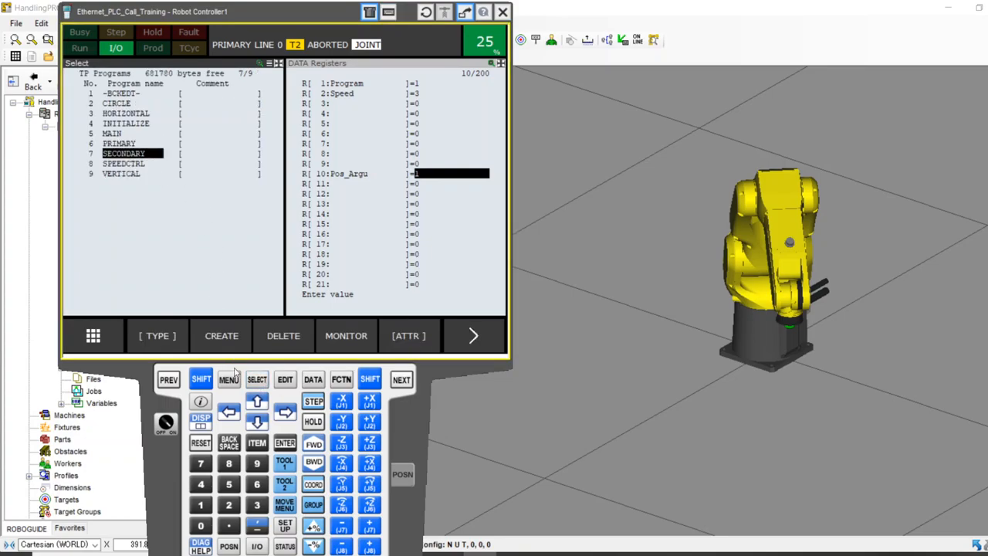
pyautogui.doubleClick(123, 153)
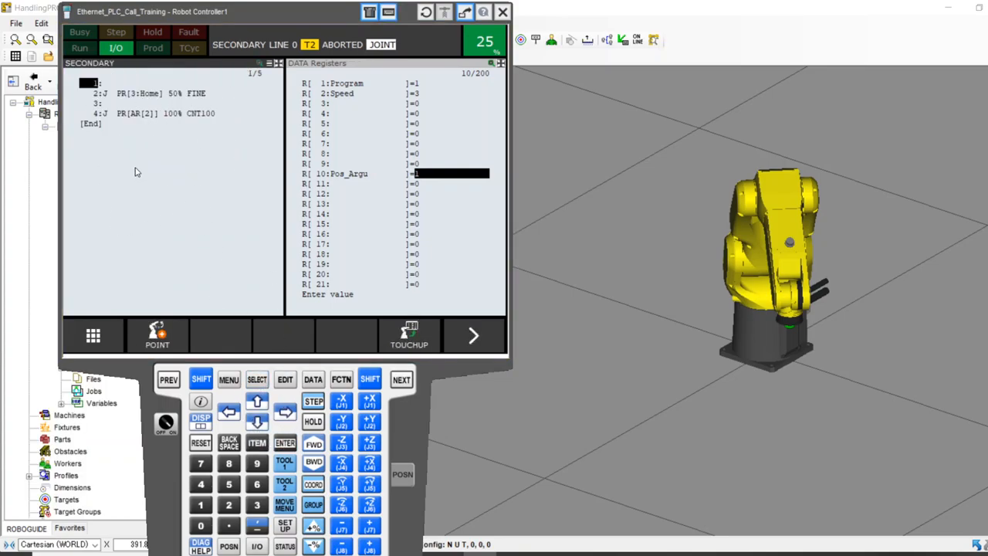
pyautogui.moveTo(185, 201)
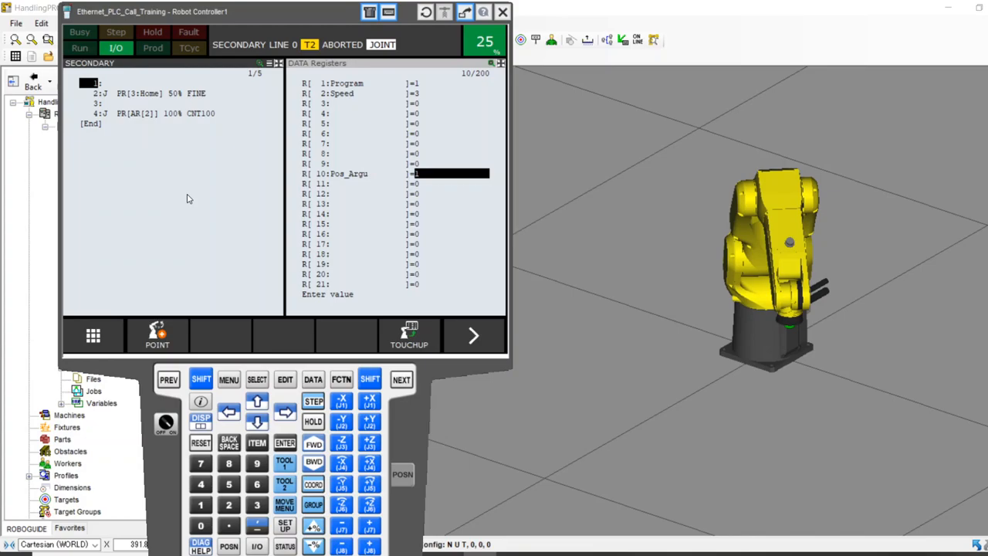
pyautogui.moveTo(231, 175)
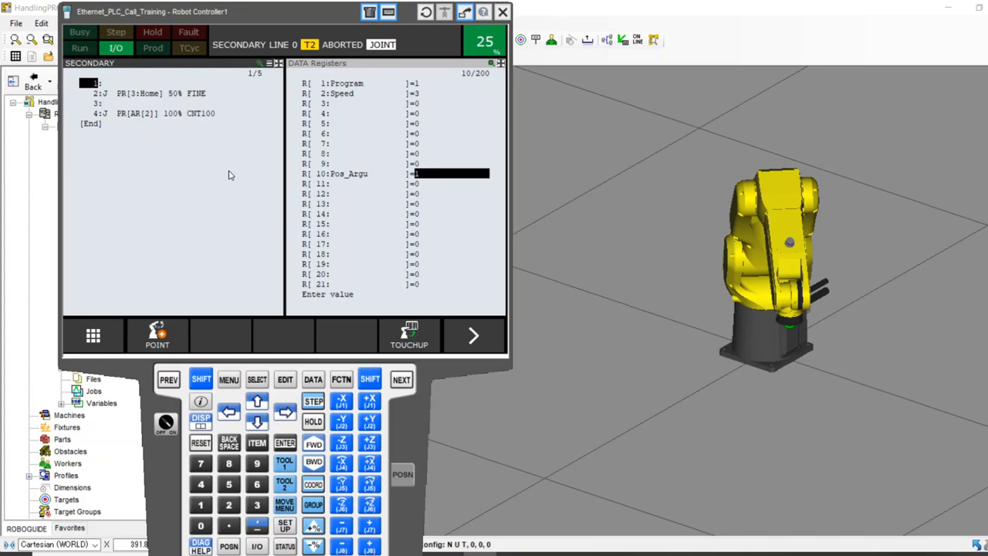